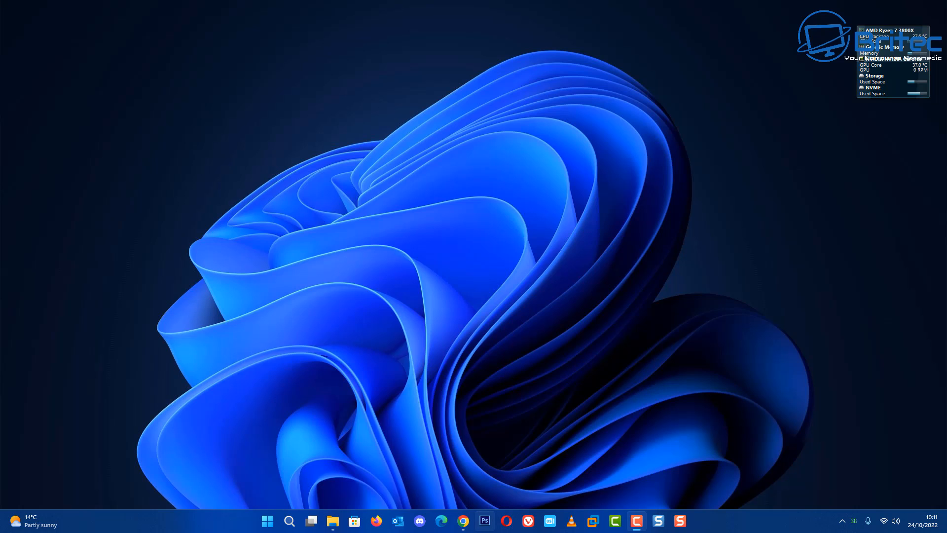
Step: Launch the browser to the pcmanager.microsoft.com download page
click(462, 521)
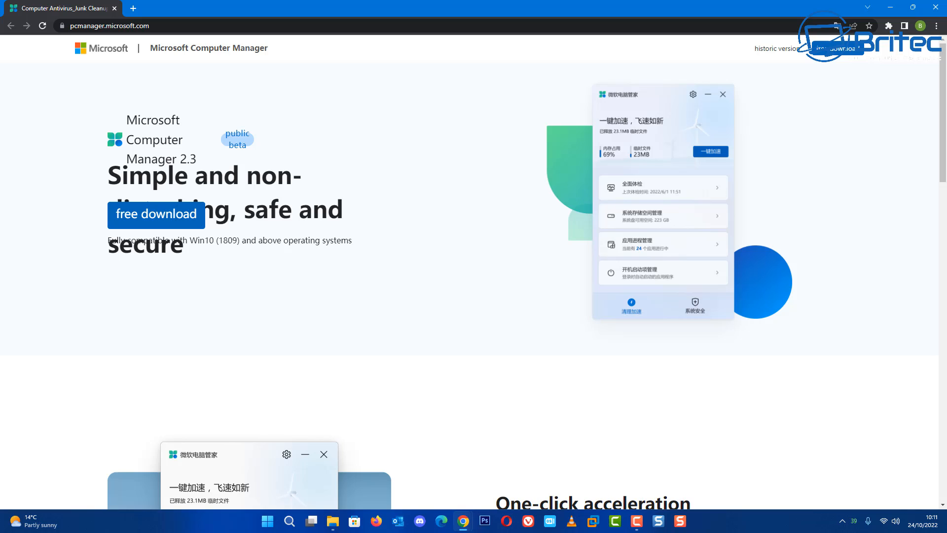
Step: Scroll through One-click acceleration, System space management, physical examination and virus killing sections
scroll(down, 3)
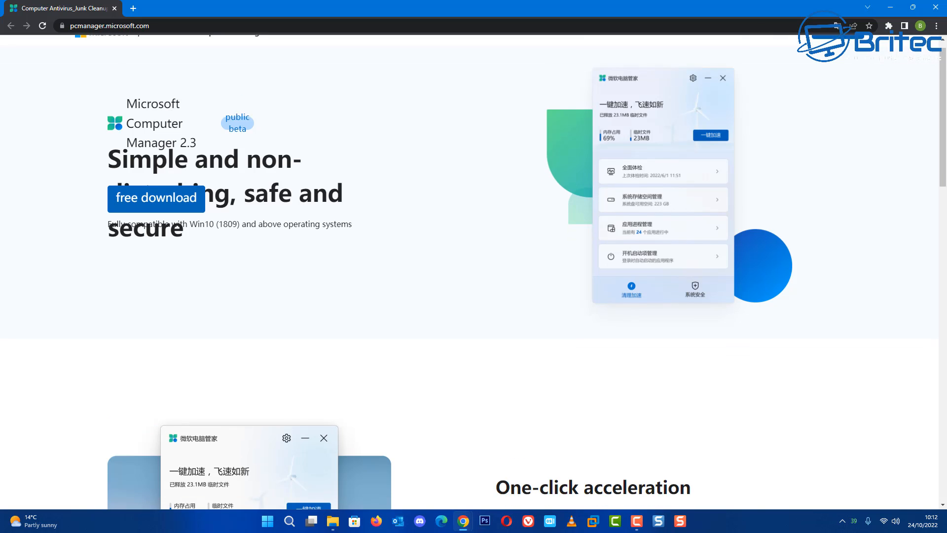
scroll(down, 3)
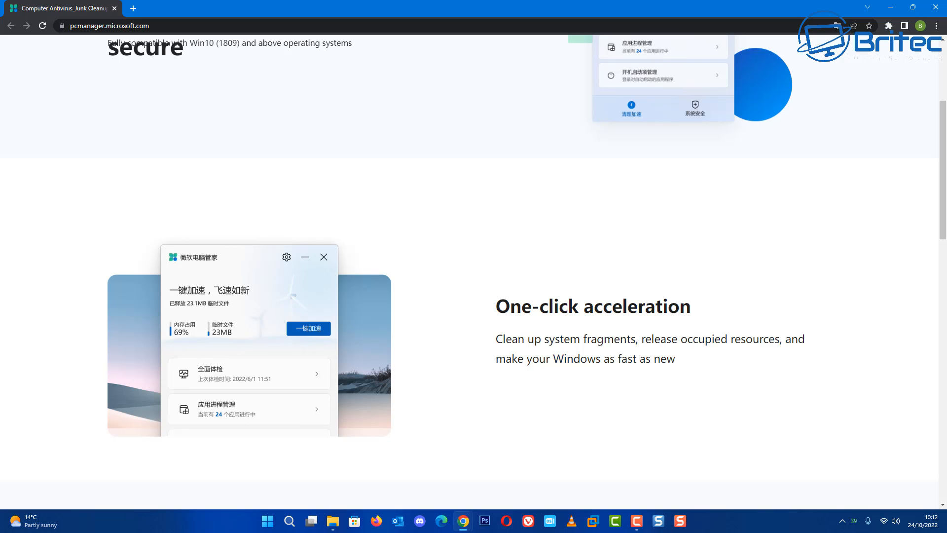
scroll(down, 3)
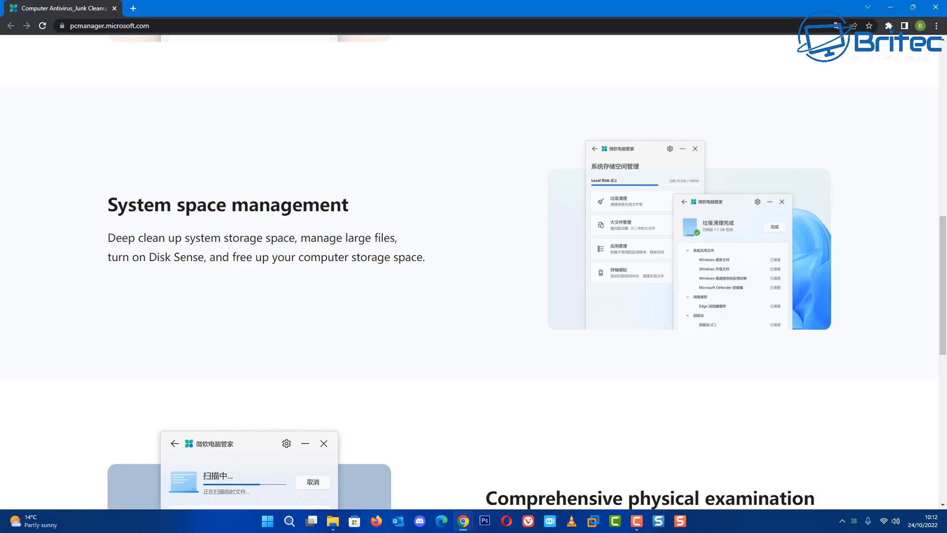
scroll(down, 3)
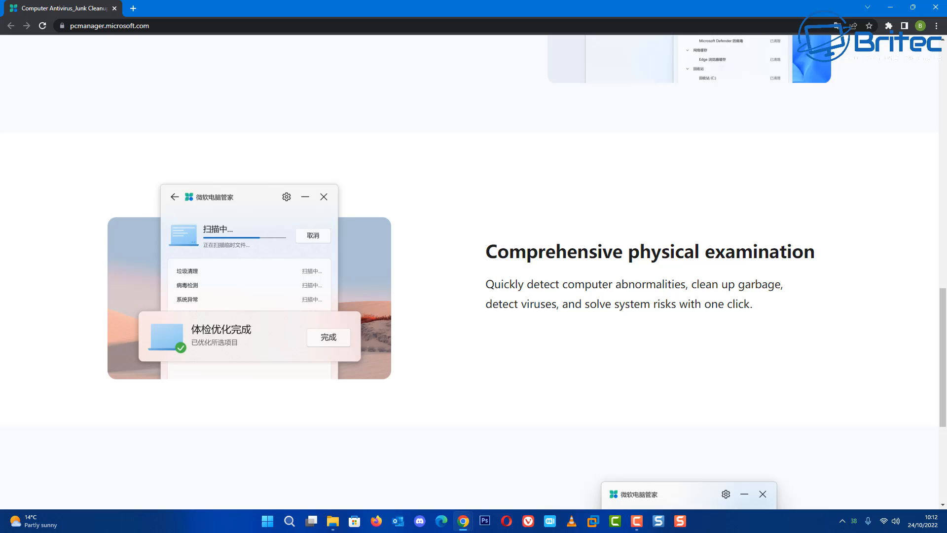
scroll(down, 3)
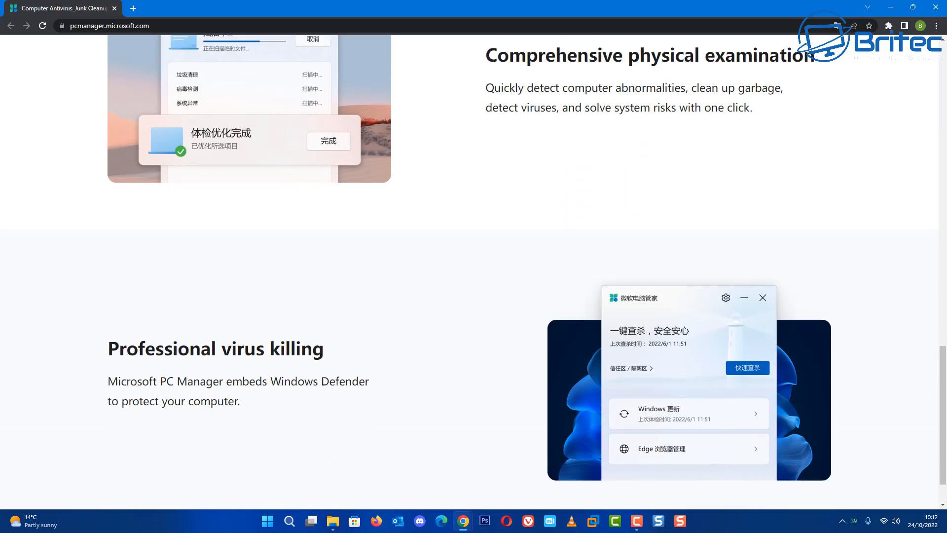
scroll(down, 3)
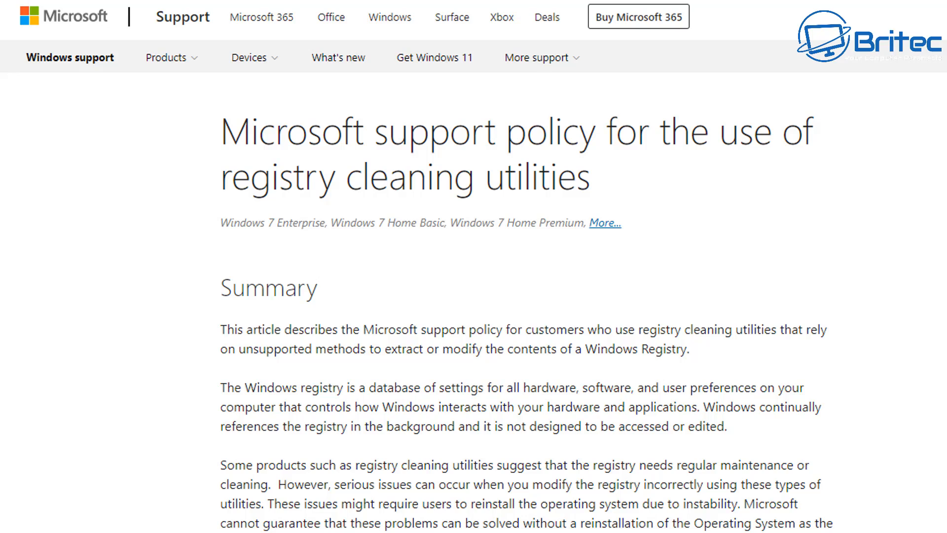
Step: Scroll the registry cleaning utilities policy article down to More Information
scroll(down, 3)
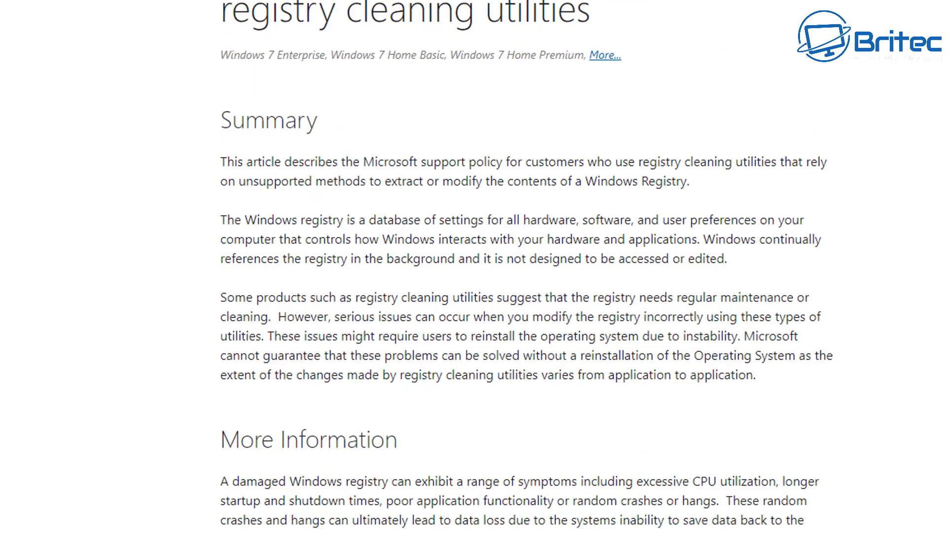
scroll(down, 3)
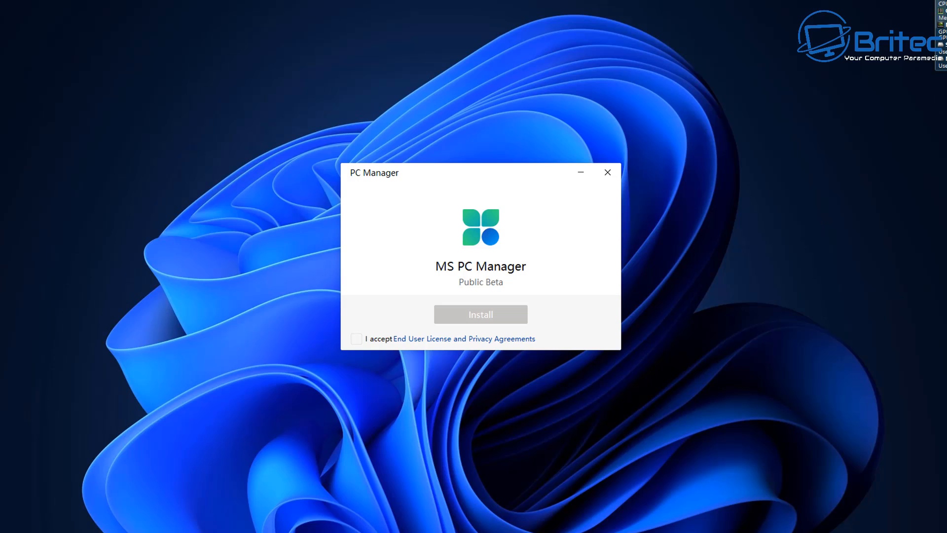
Step: Accept the End User License and Privacy Agreements, install the public beta and launch it
click(356, 340)
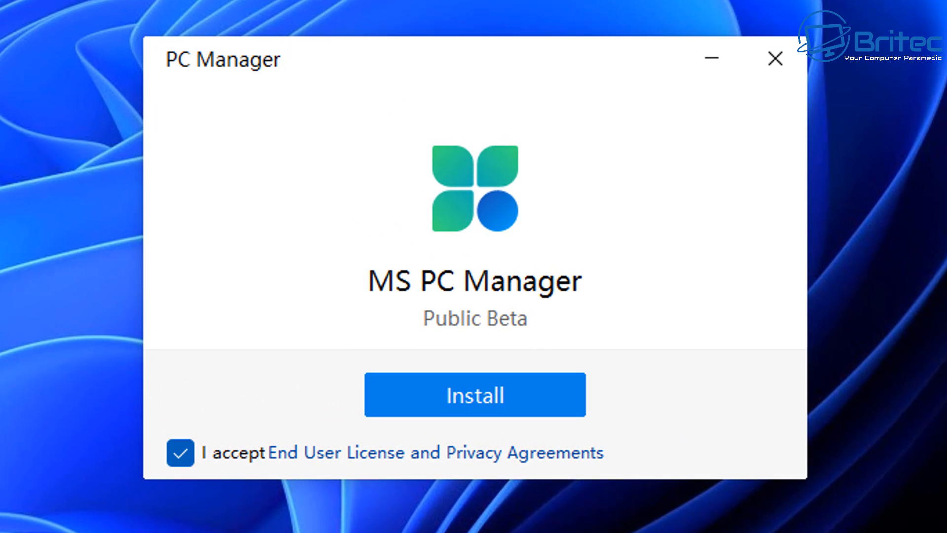
click(475, 395)
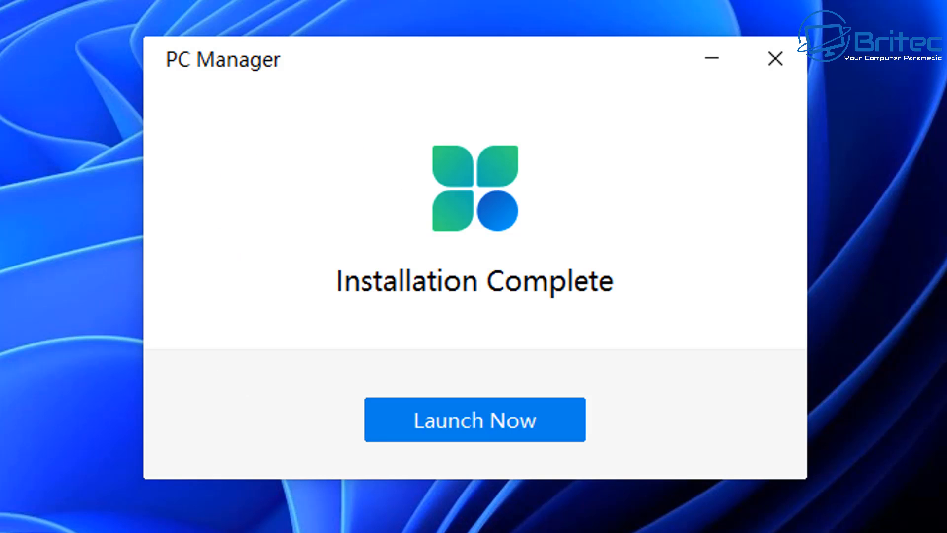
click(474, 420)
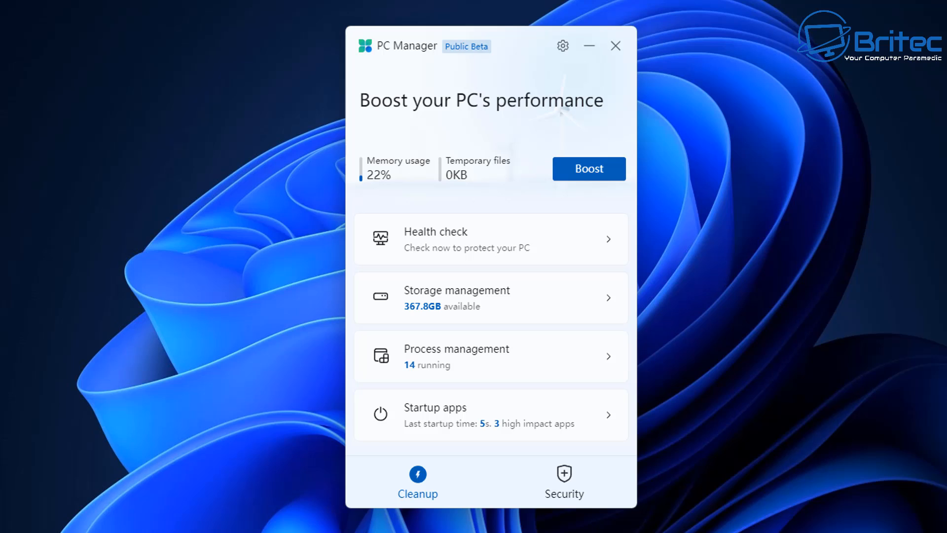
Step: Turn off 'Start PC Manager automatically' in Settings and return to the home screen
click(562, 46)
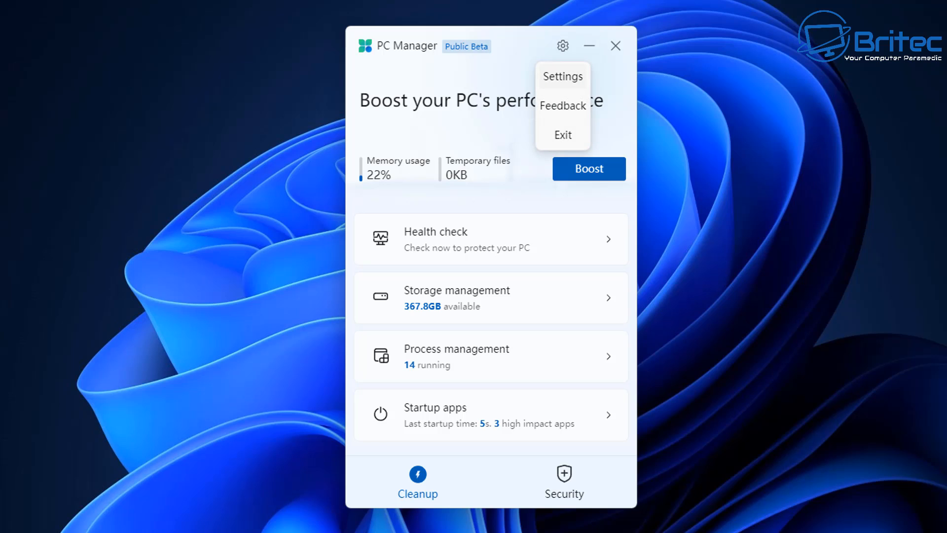
click(562, 76)
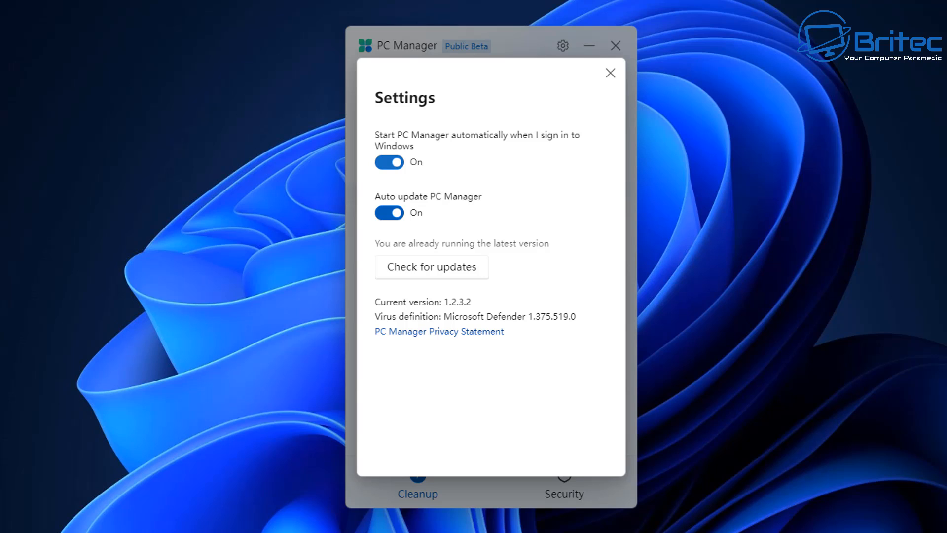
click(388, 161)
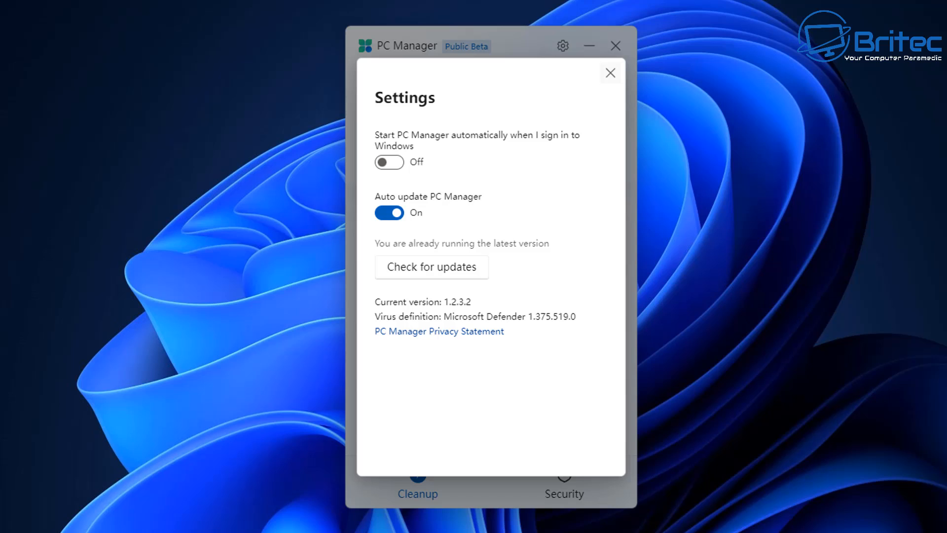
click(610, 73)
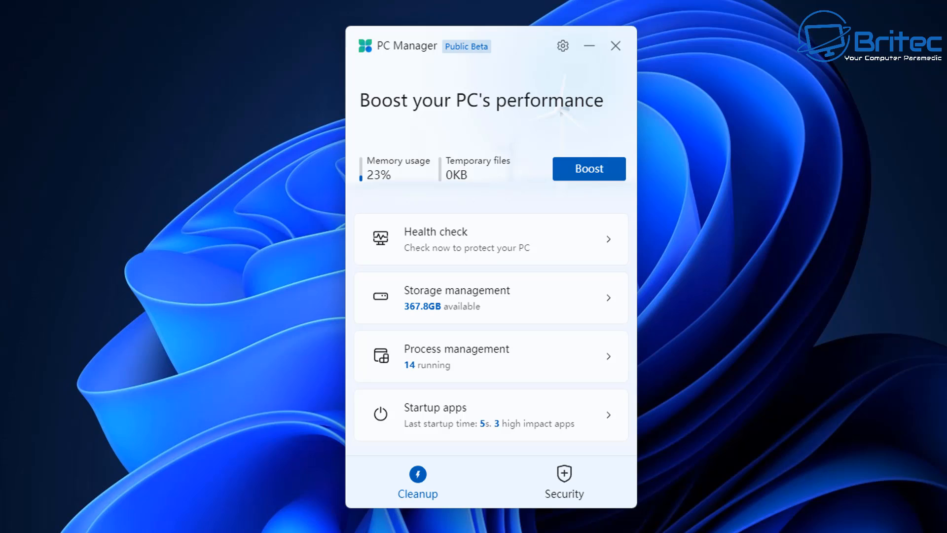
Step: Run Boost to free memory, then a health check that lists 1.3 GB of cleanup items
click(589, 167)
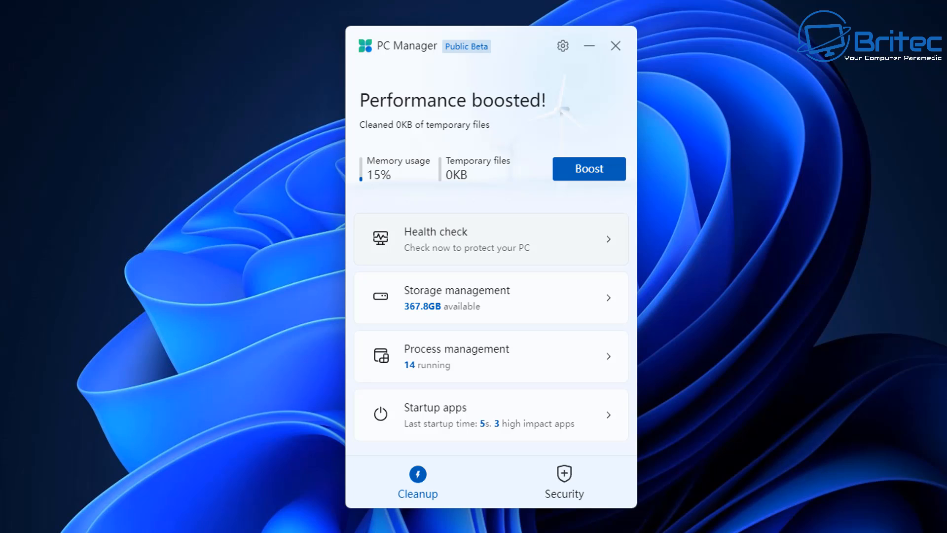
click(490, 238)
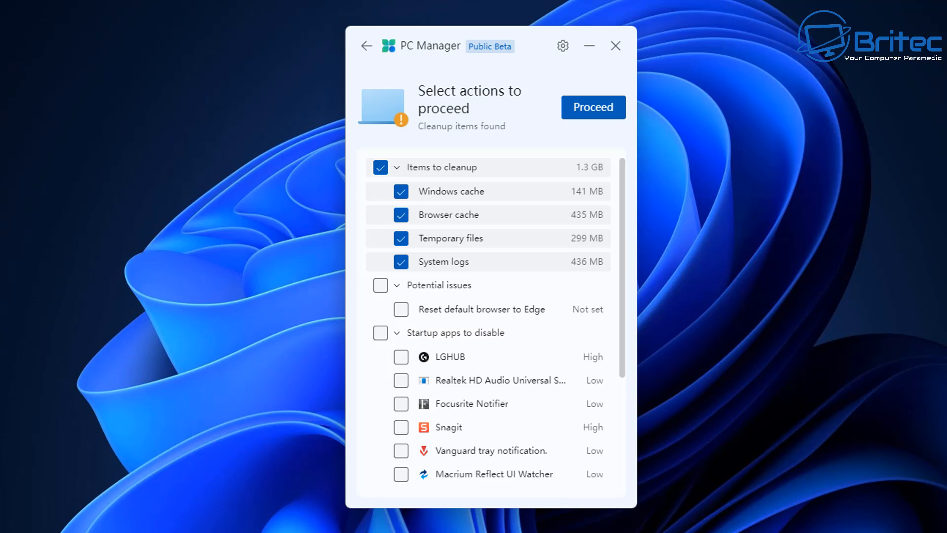
Step: Review the health check results and mark Macrium Reflect UI Watcher among the startup apps to disable
scroll(down, 3)
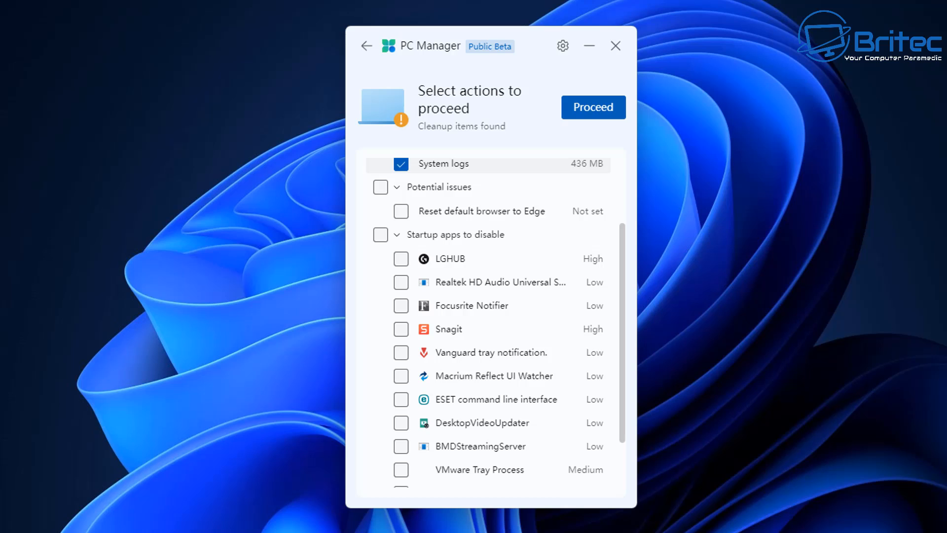
click(393, 166)
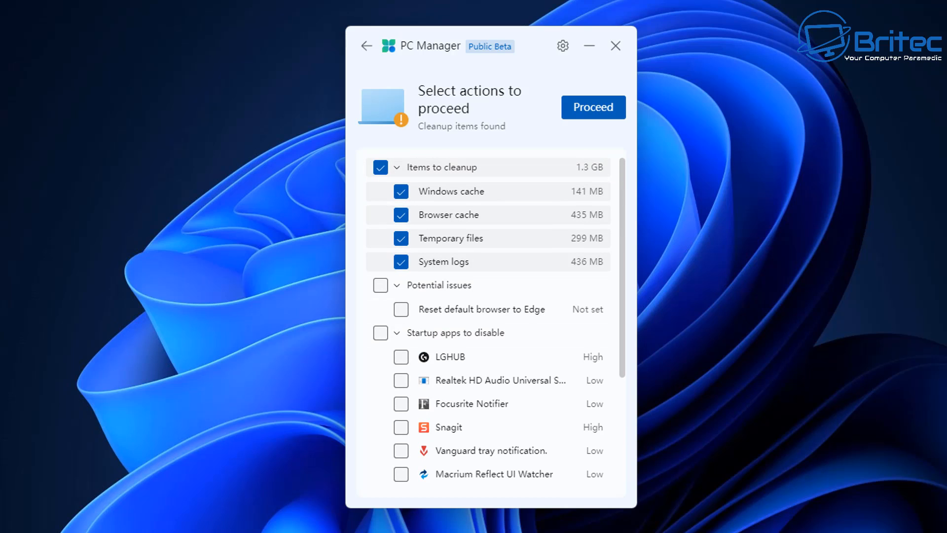
scroll(down, 3)
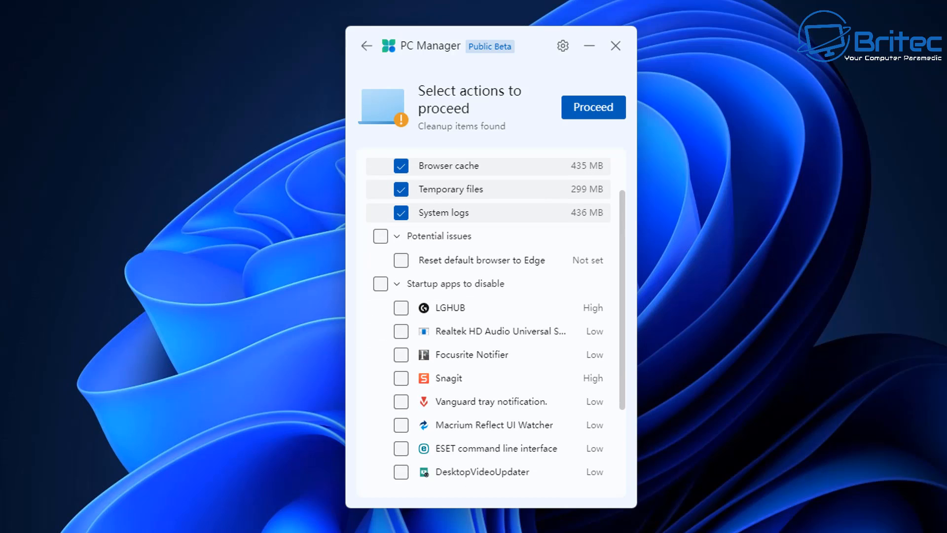
scroll(down, 3)
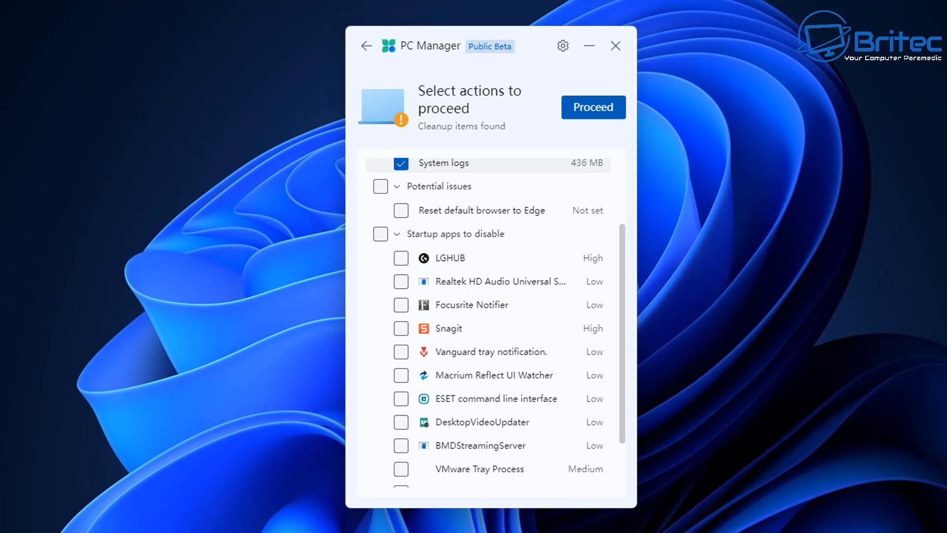
click(400, 470)
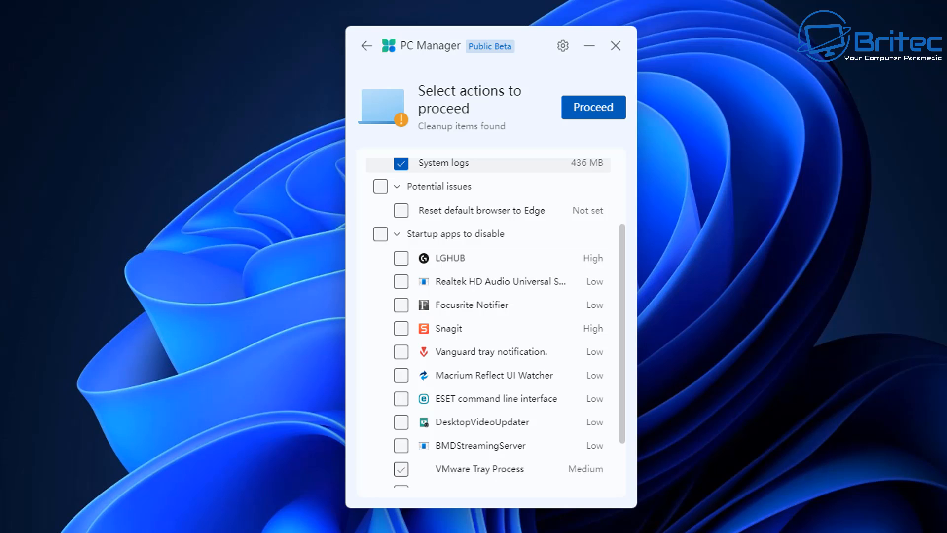
scroll(down, 3)
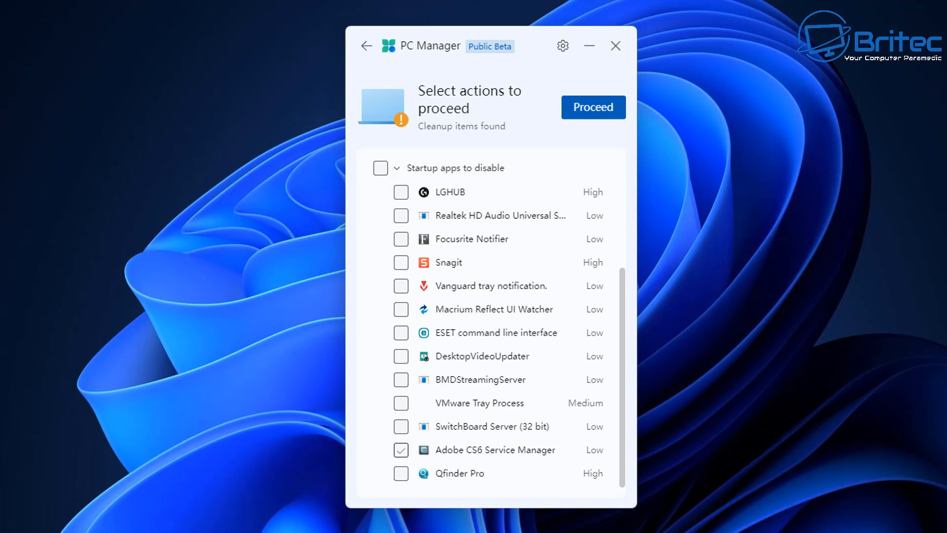
click(401, 309)
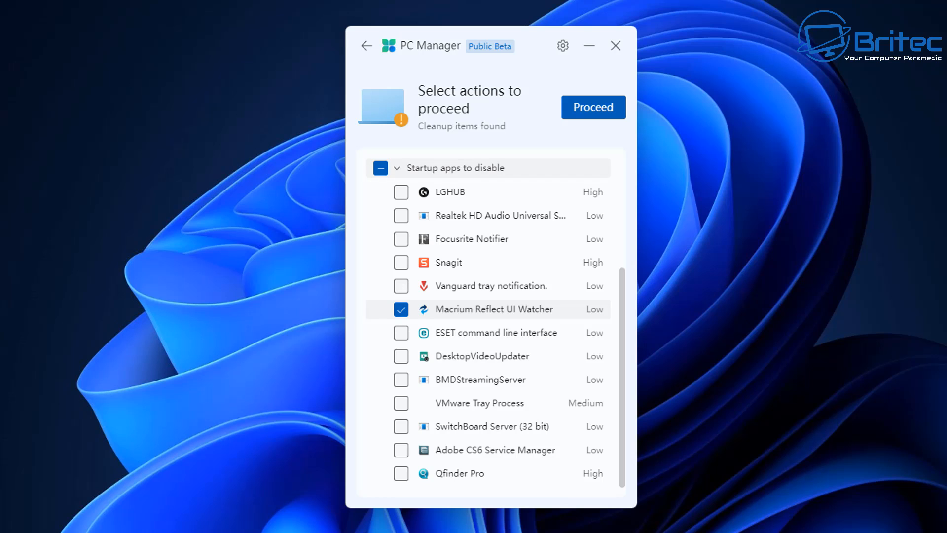
click(400, 332)
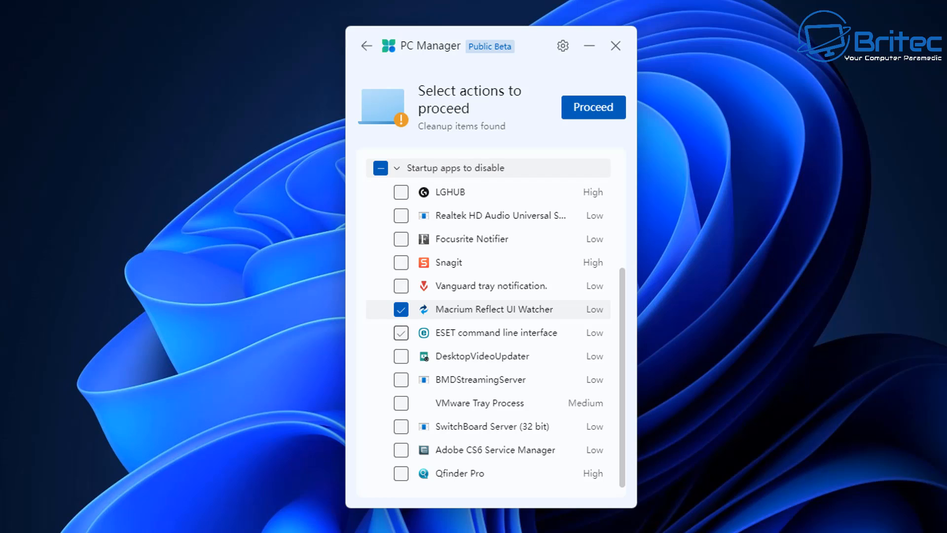
click(401, 332)
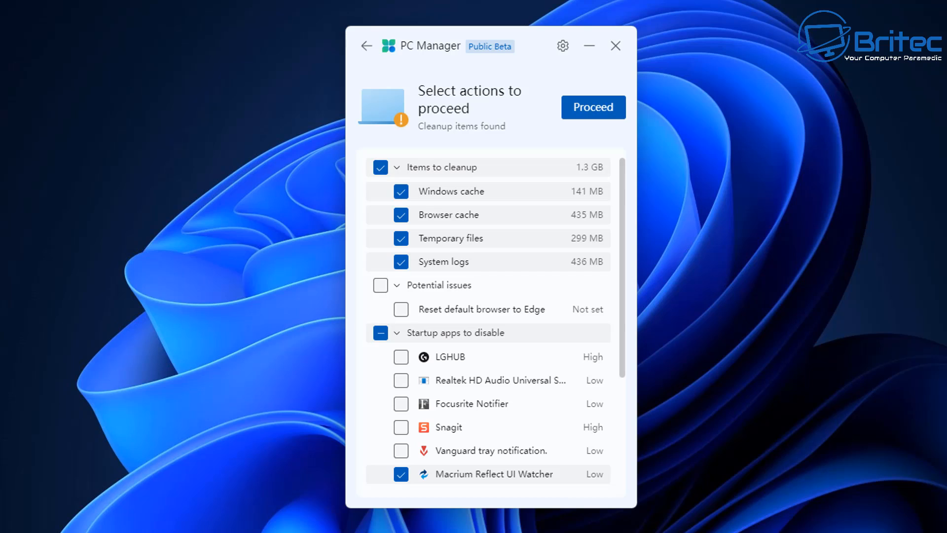
Step: Proceed with the health check, cleaning all four item types and disabling three startup apps
click(593, 107)
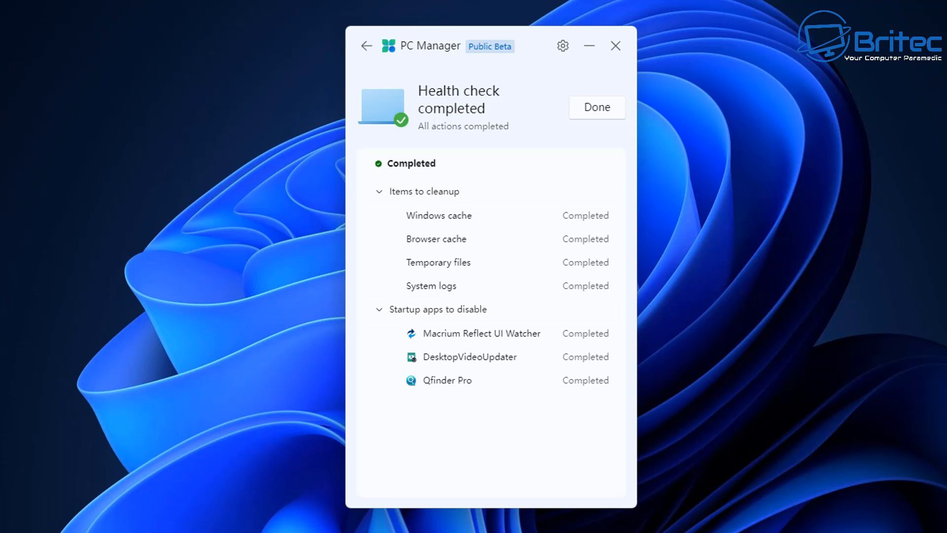
Step: Dismiss the Health check completed screen and go to Storage Manager for drive C
click(597, 108)
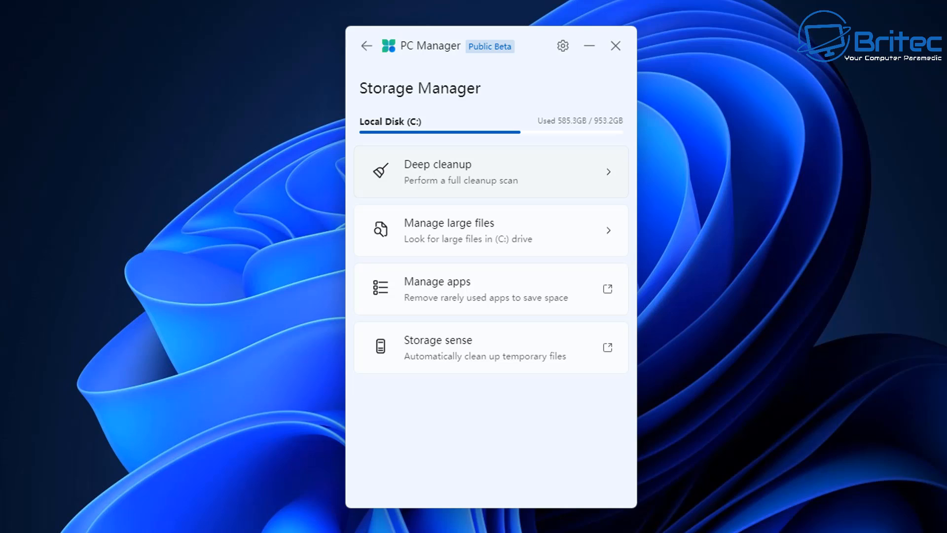
Step: Run a Deep cleanup on drive C that frees 364.3 MB and dismiss its results
click(491, 172)
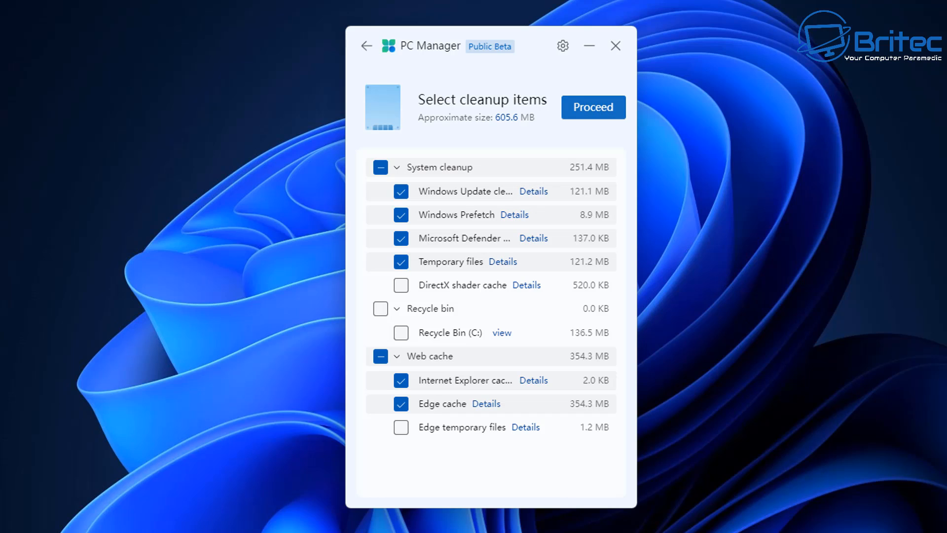
click(593, 106)
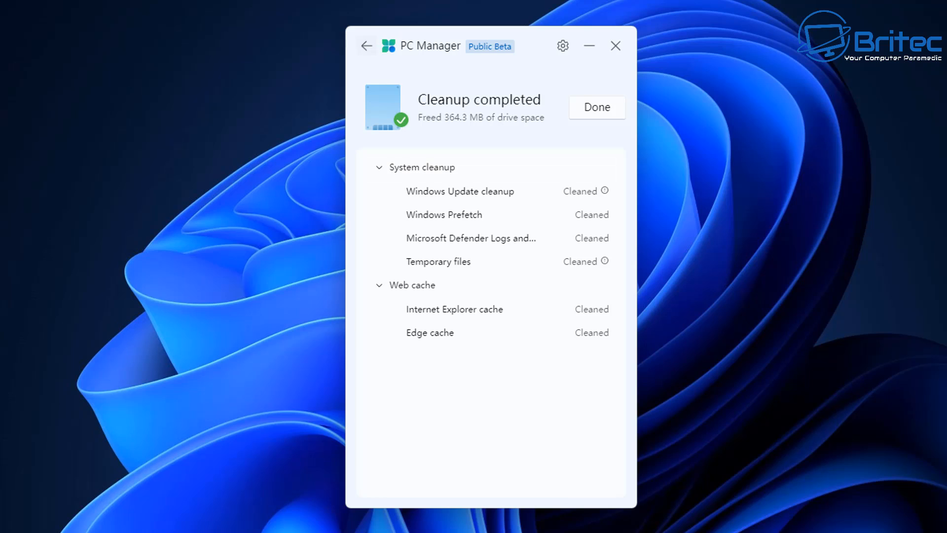
click(597, 107)
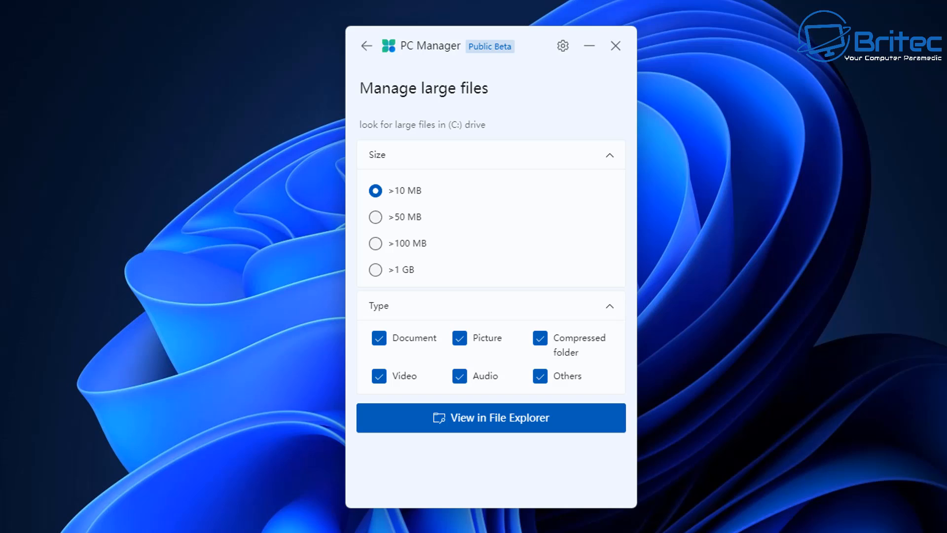
Step: Set the large-file filter to >1 GB, then return to Storage Manager for Manage apps
click(375, 243)
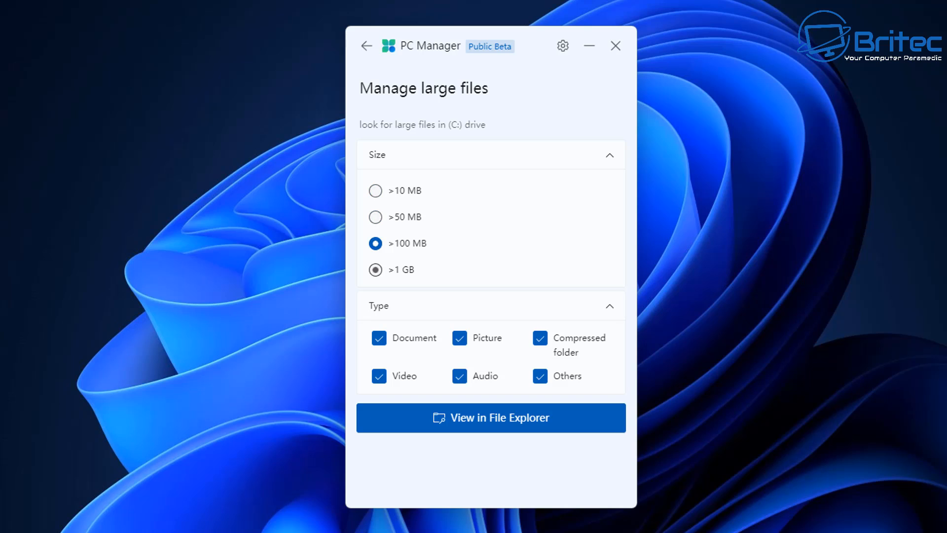
click(374, 269)
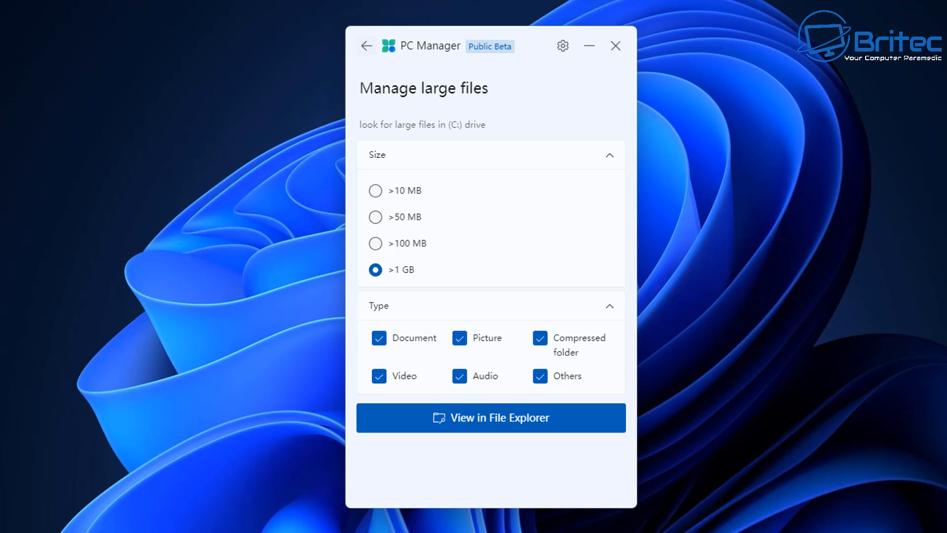
click(367, 46)
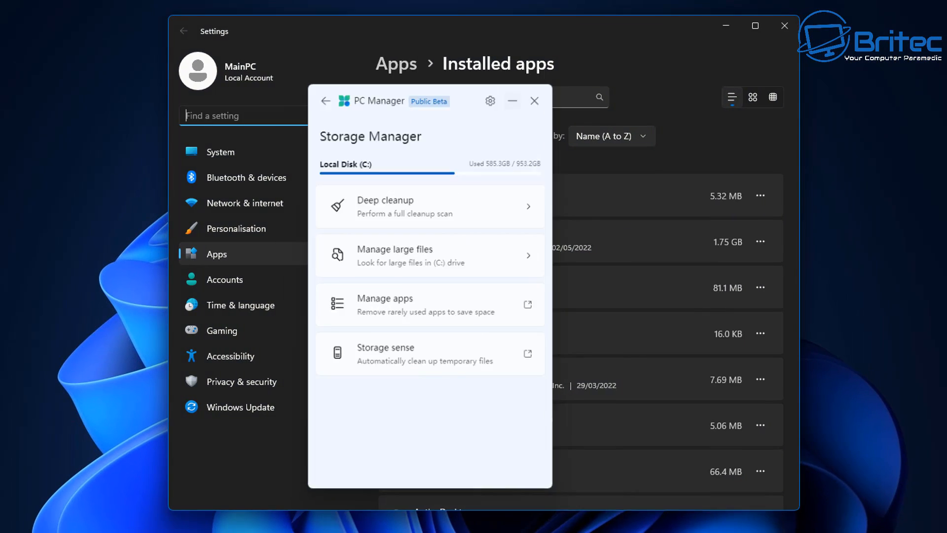
Step: Scroll down through the Installed apps list to find CPUID CPU-Z
click(533, 100)
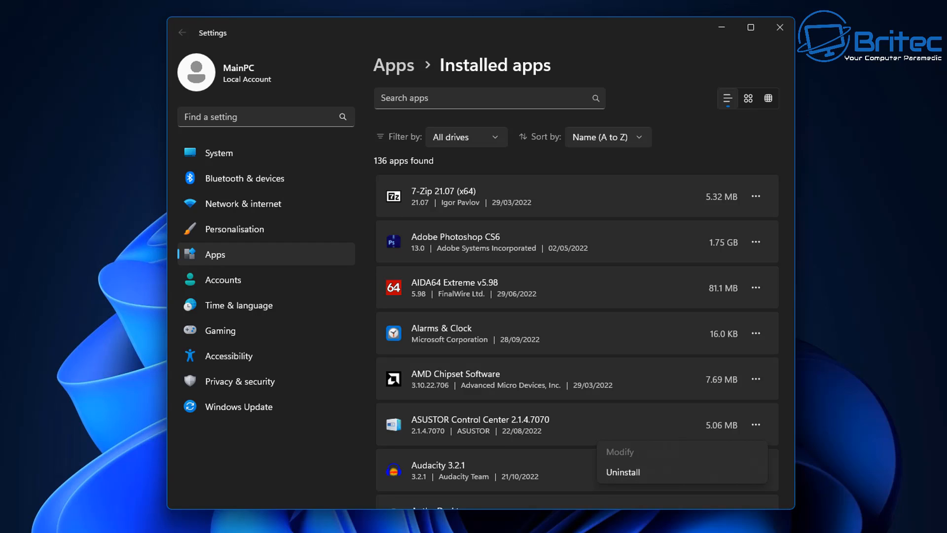
scroll(down, 3)
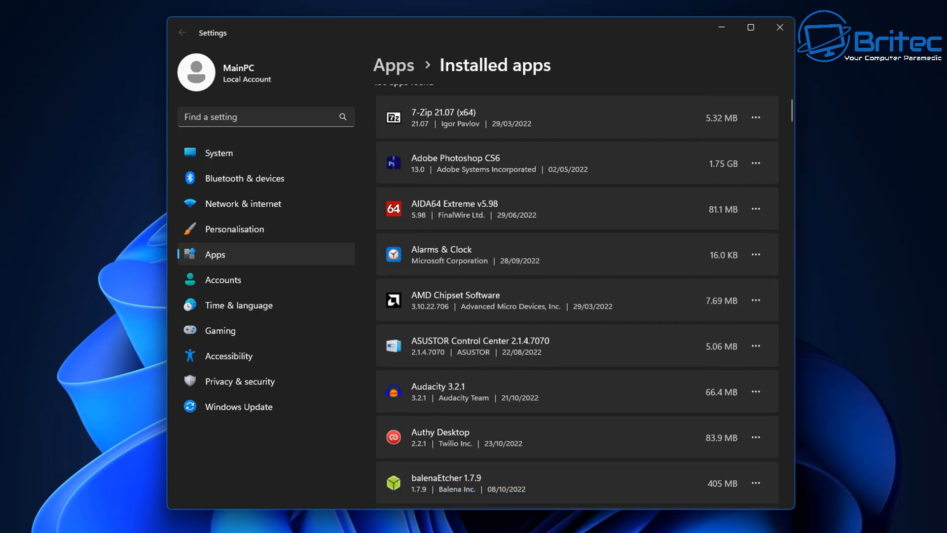
scroll(down, 3)
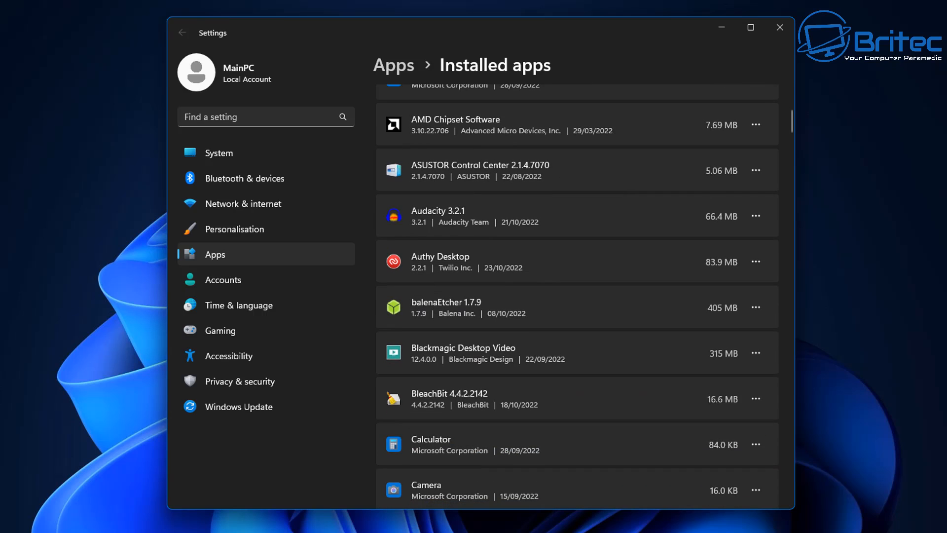
scroll(down, 3)
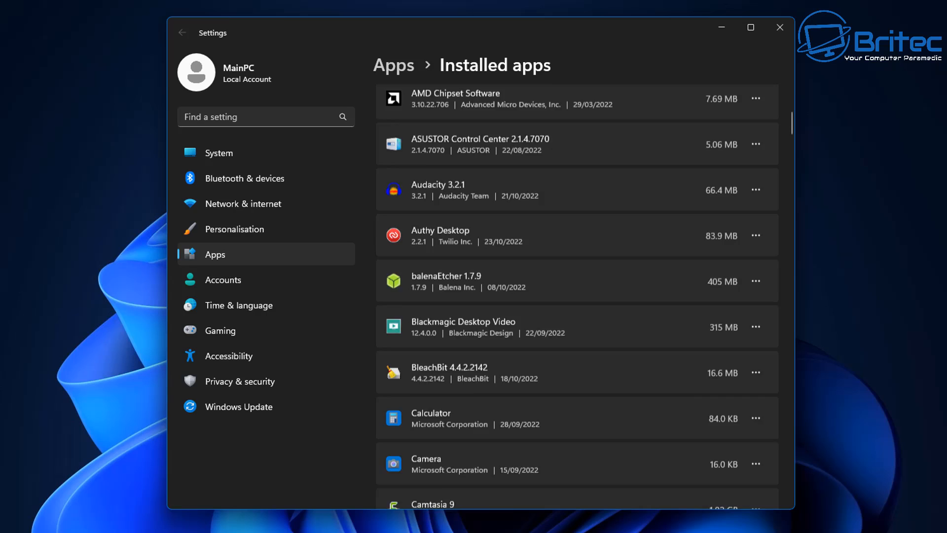
scroll(down, 3)
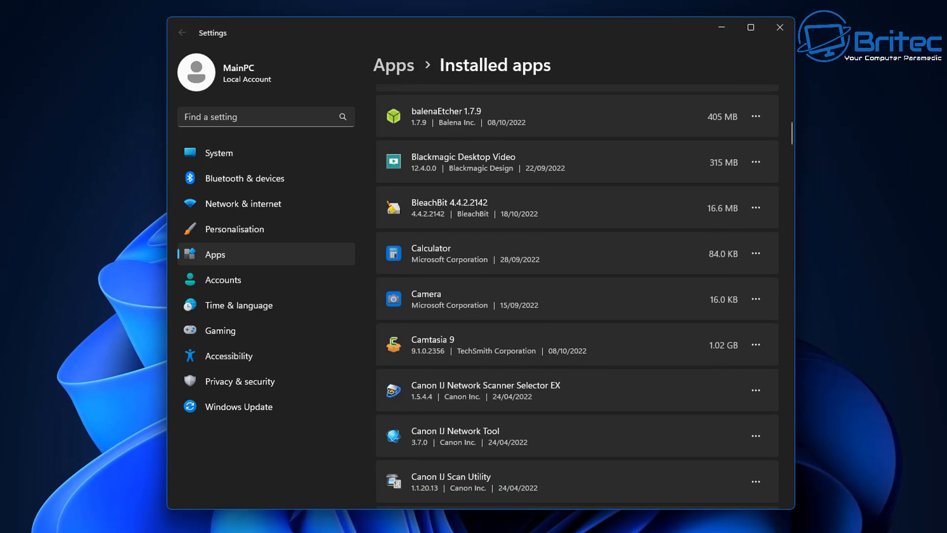
scroll(down, 3)
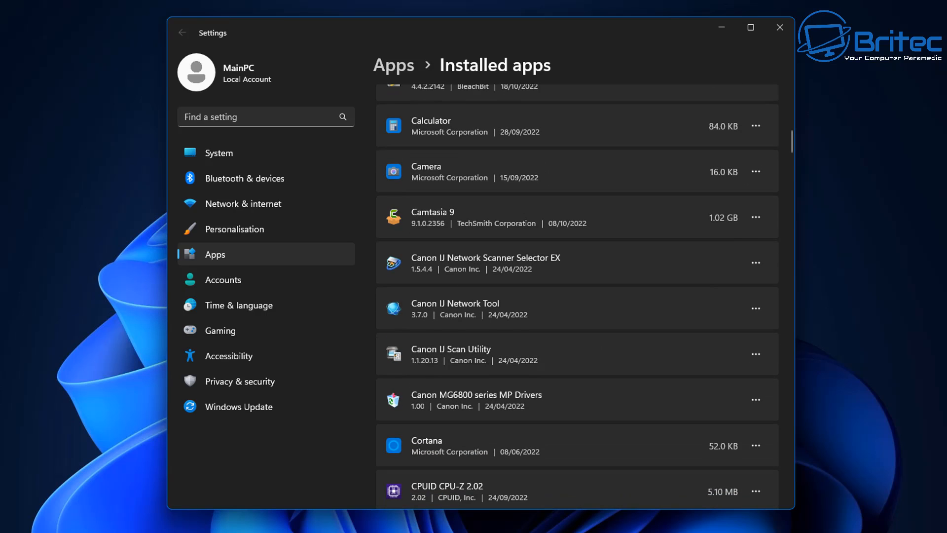
scroll(down, 3)
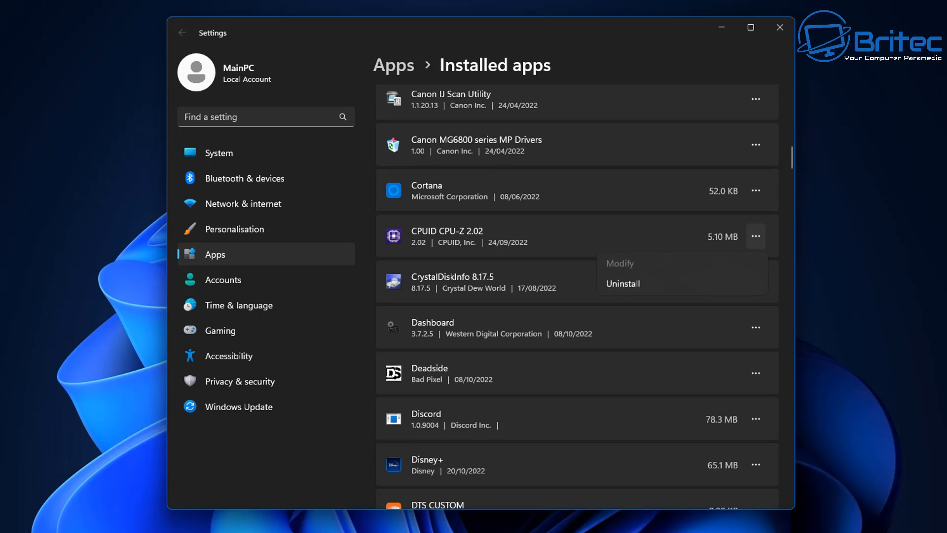
Step: Uninstall CPUID CPU-Z and confirm its uninstaller prompt
click(623, 284)
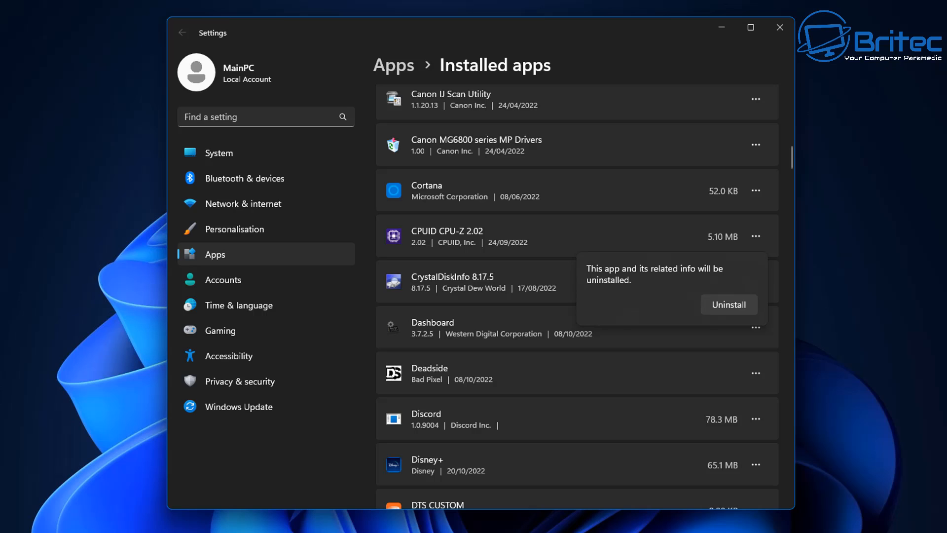
click(728, 304)
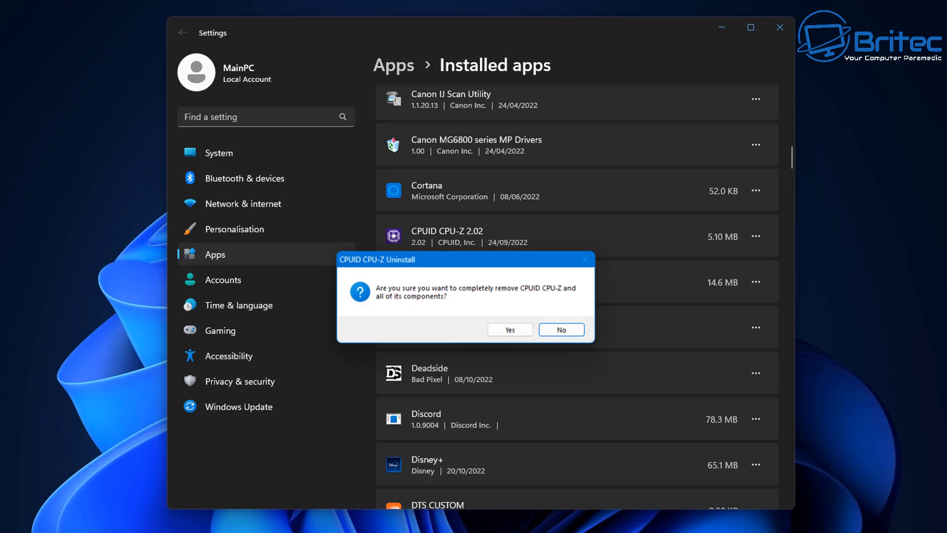
click(509, 329)
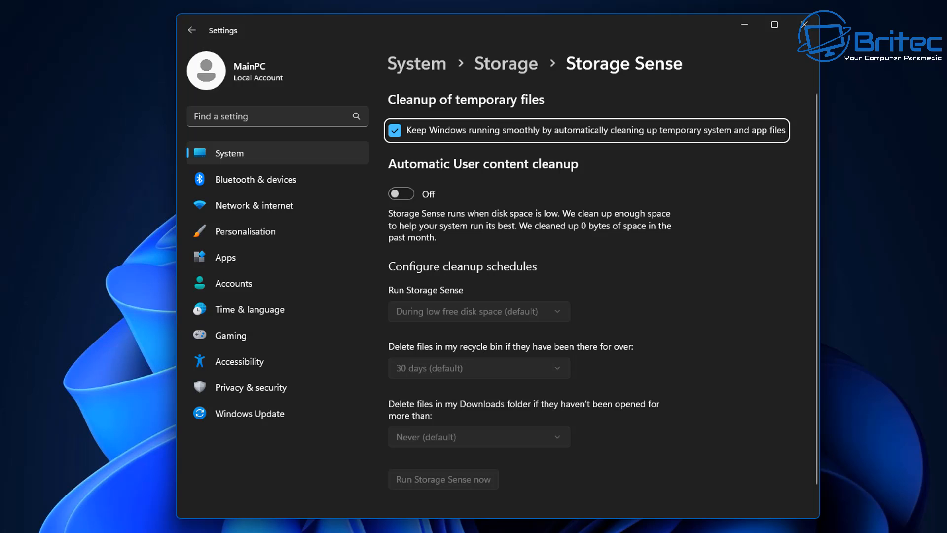
Step: Turn on automatic user content cleanup, keeping recycle bin deletion at 30 days
click(401, 193)
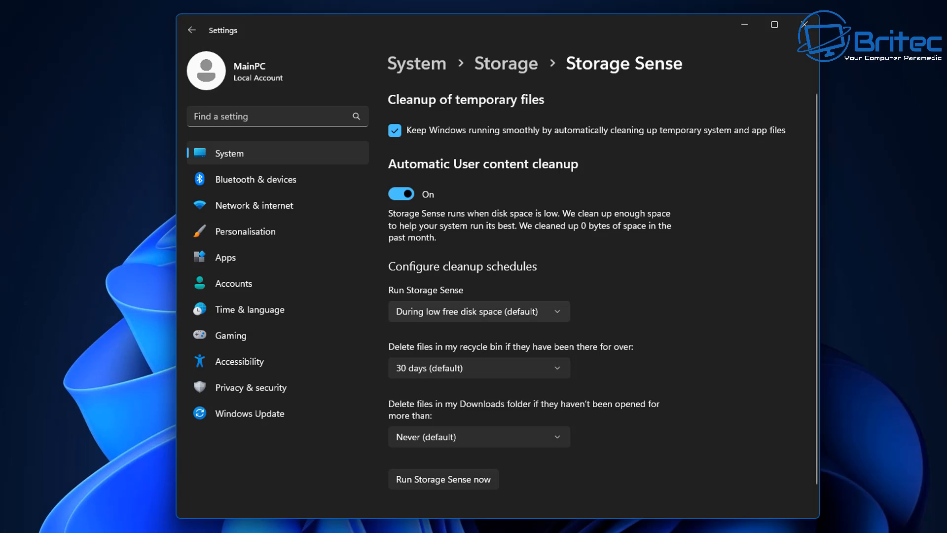
click(479, 311)
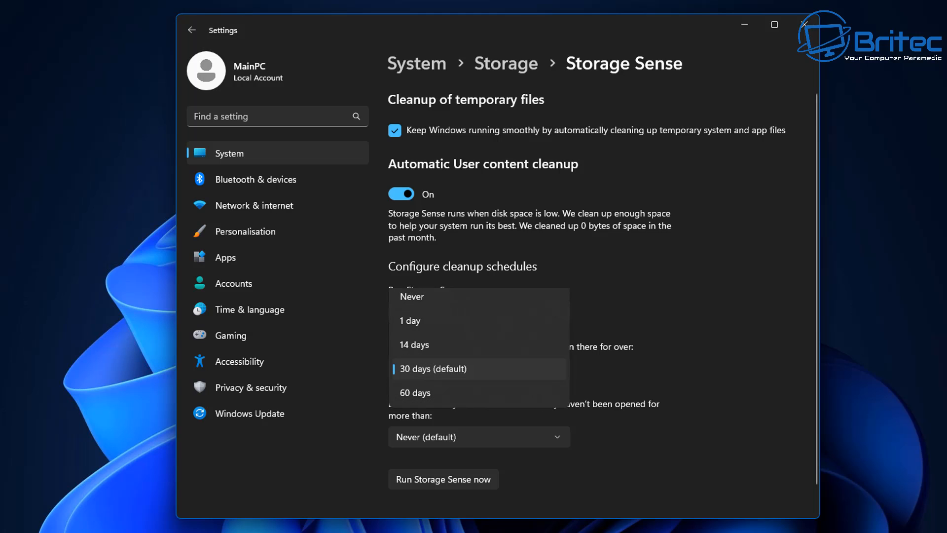
click(433, 369)
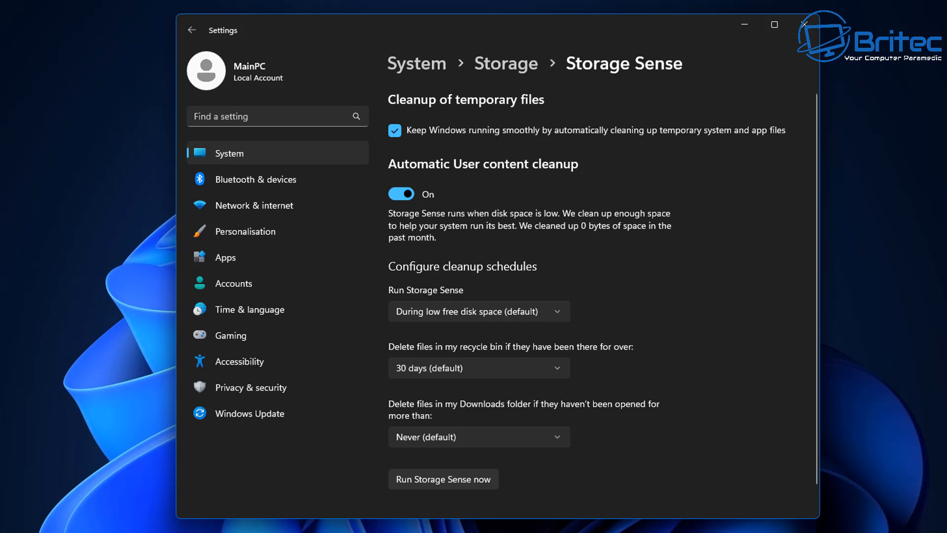
Step: Run Storage Sense now to free 6.00 MB, then return to PC Manager
click(443, 479)
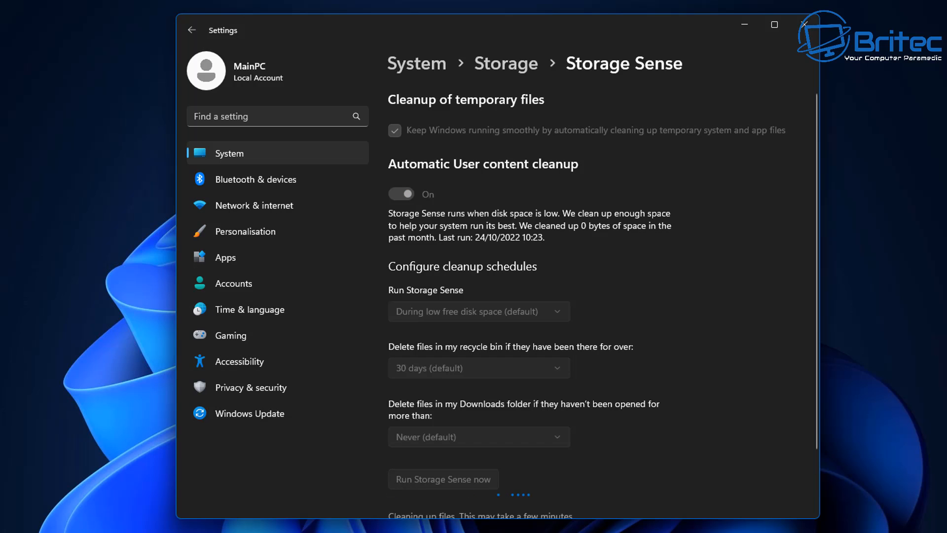
scroll(down, 3)
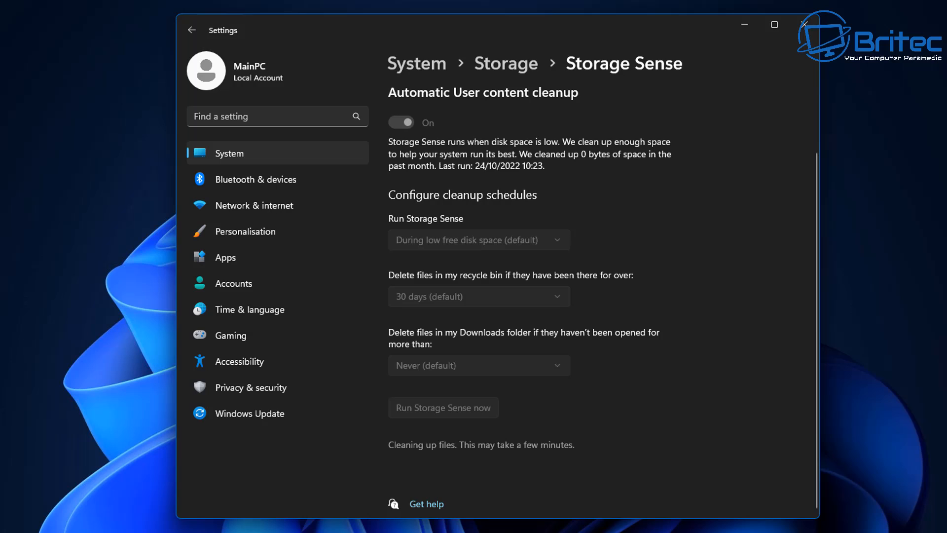
click(443, 407)
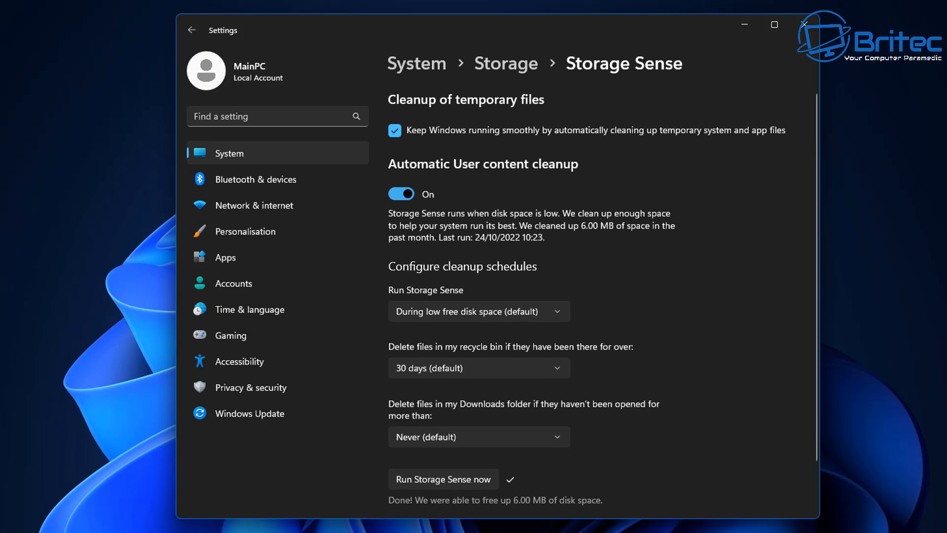
click(401, 193)
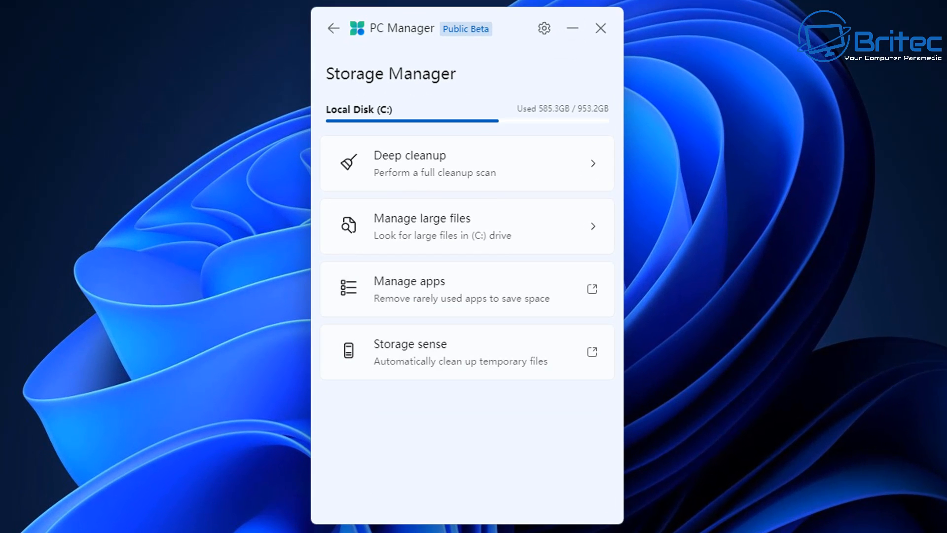
Step: In Process management, end the Qfinder Pro process
click(333, 27)
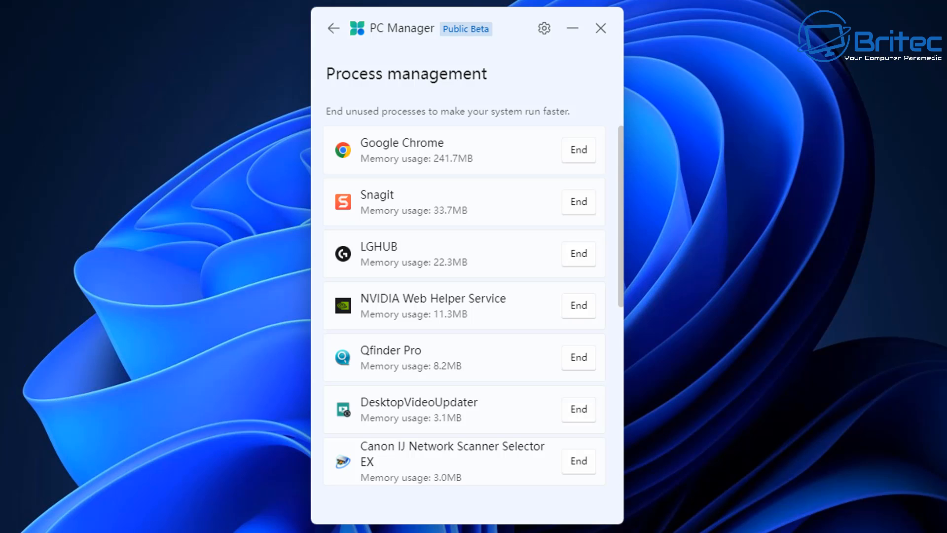
click(578, 357)
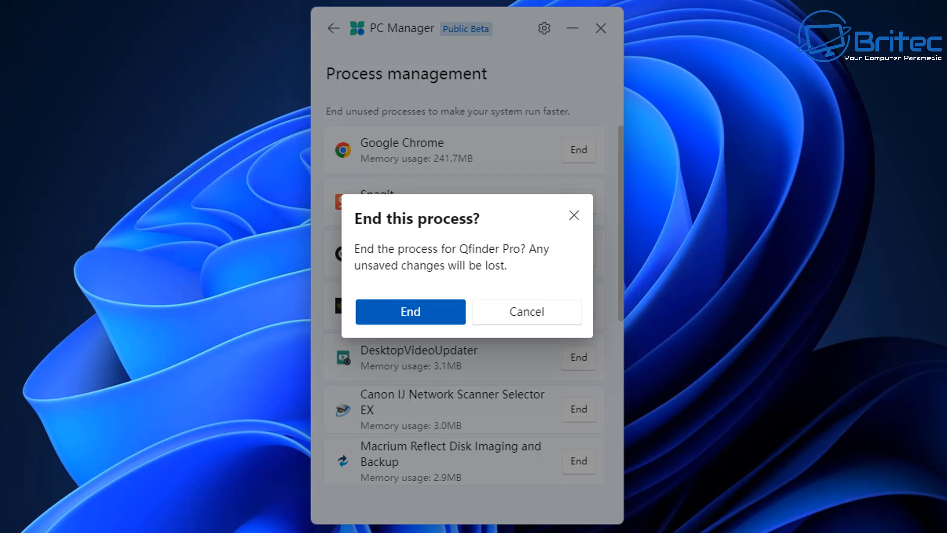
click(410, 311)
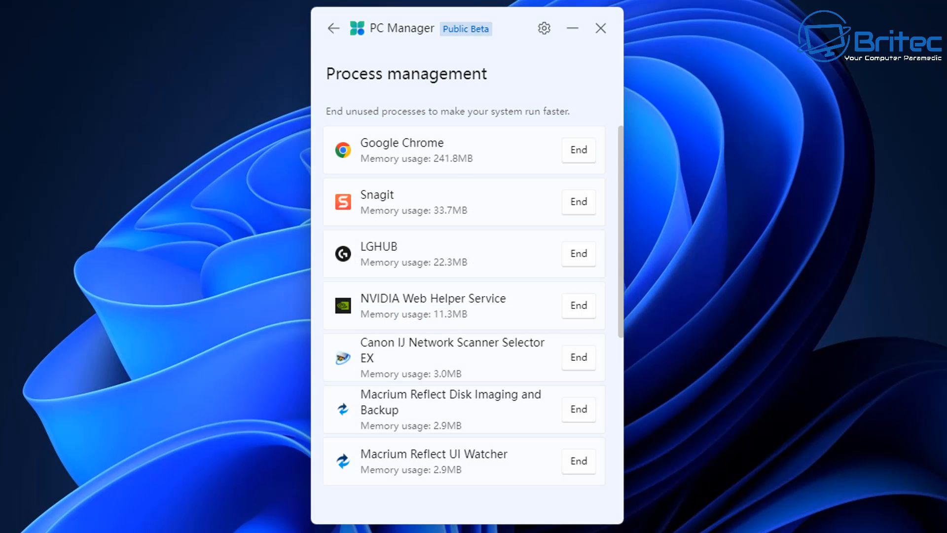
Step: End the Macrium Reflect UI Watcher process and return to the performance overview
click(578, 461)
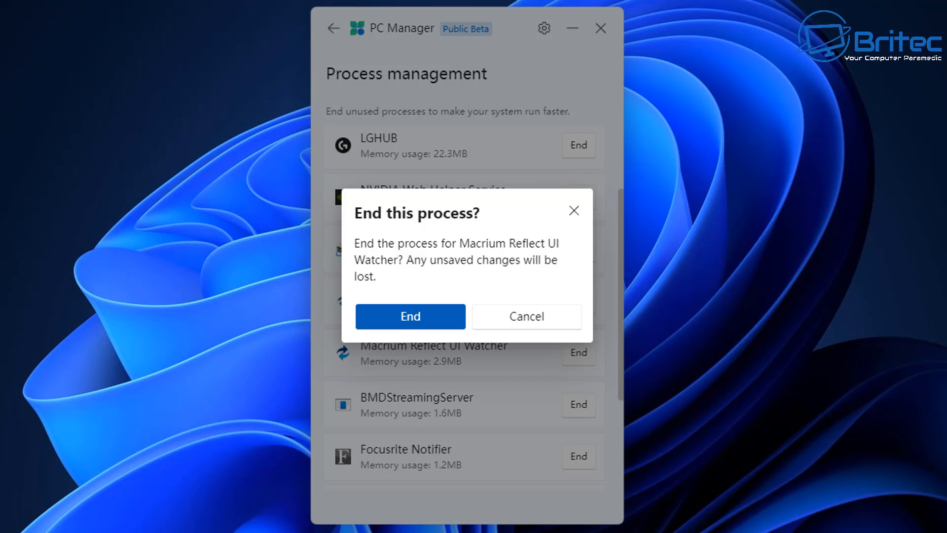
click(410, 315)
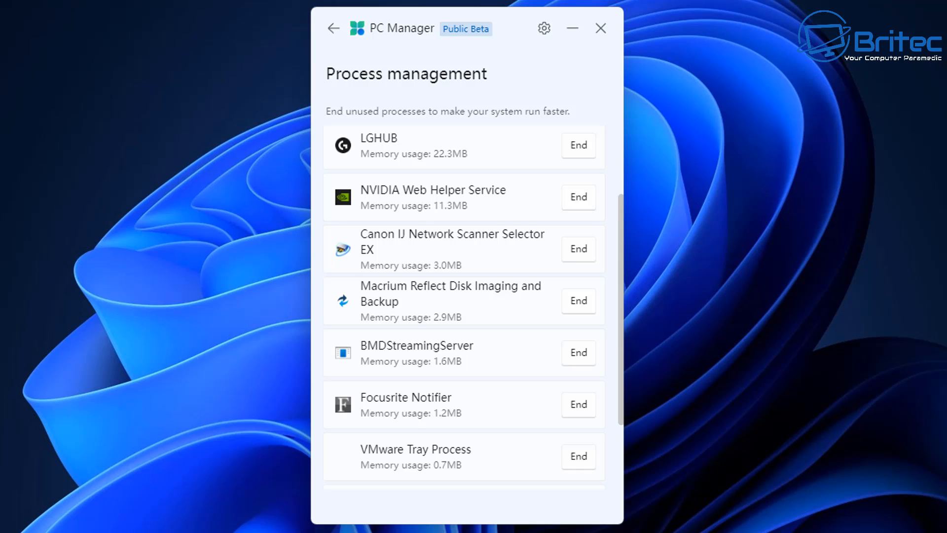
scroll(down, 3)
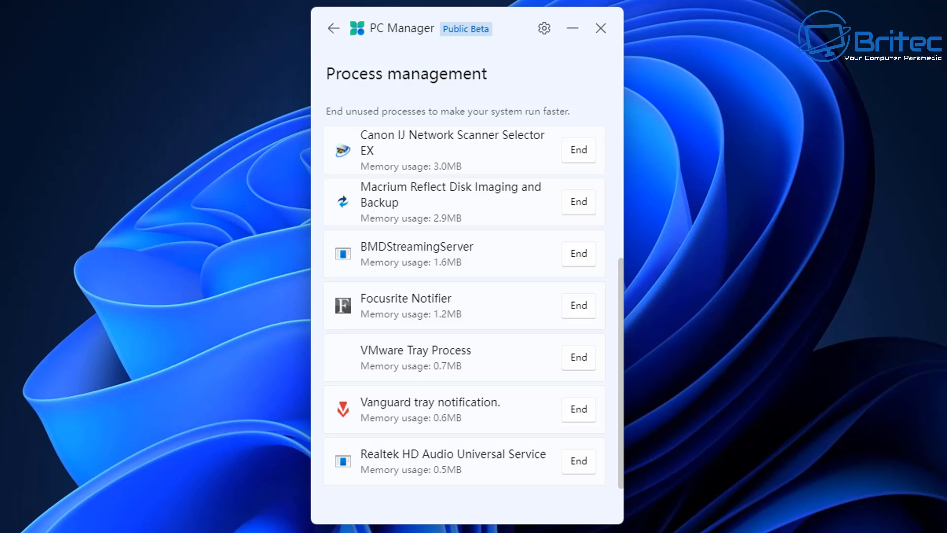
click(334, 28)
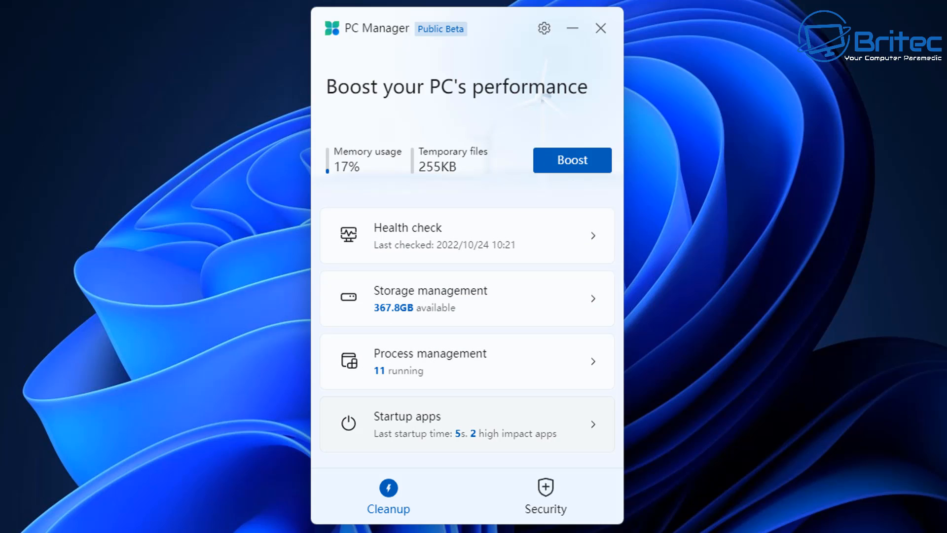
click(466, 424)
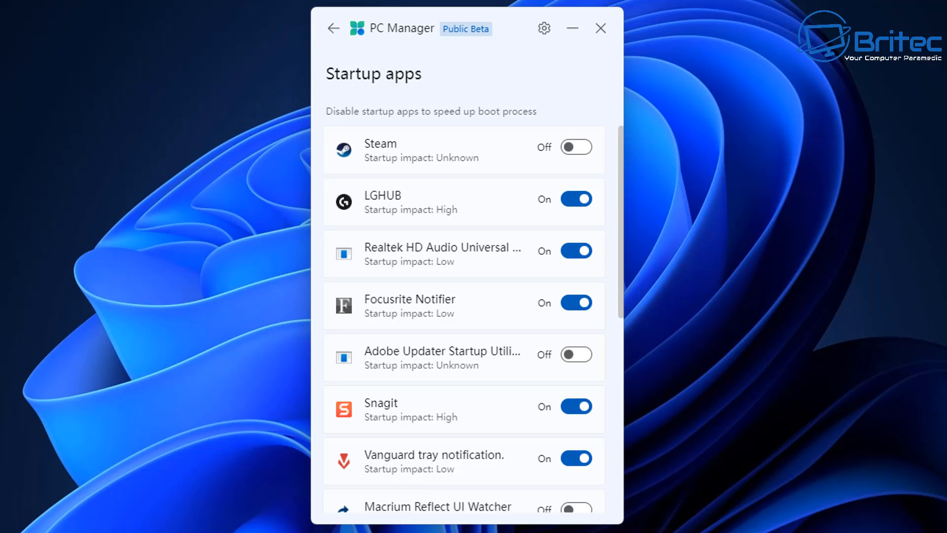
scroll(down, 3)
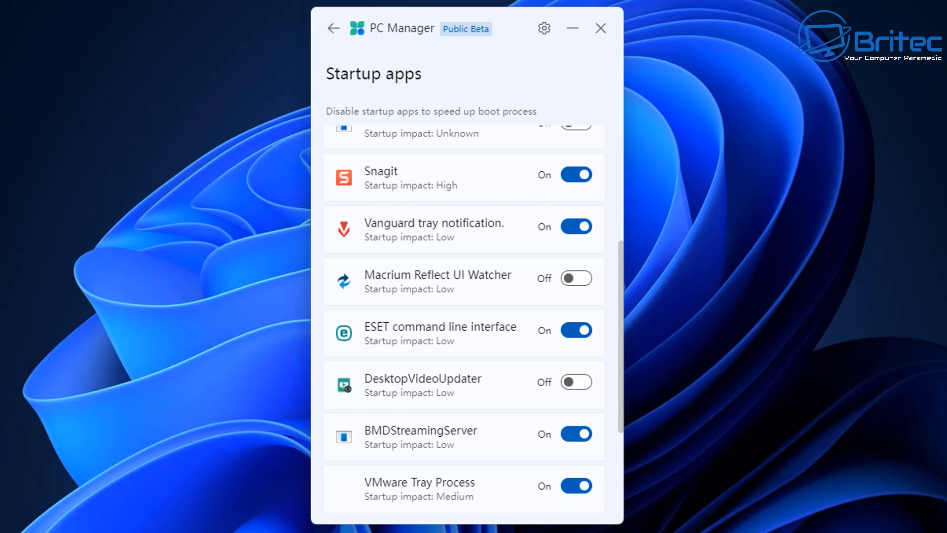
scroll(down, 3)
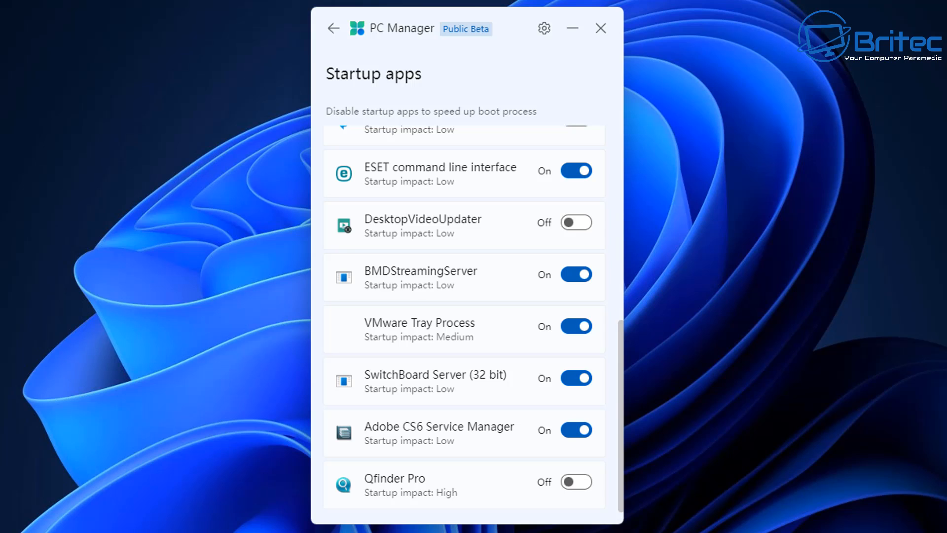
click(334, 28)
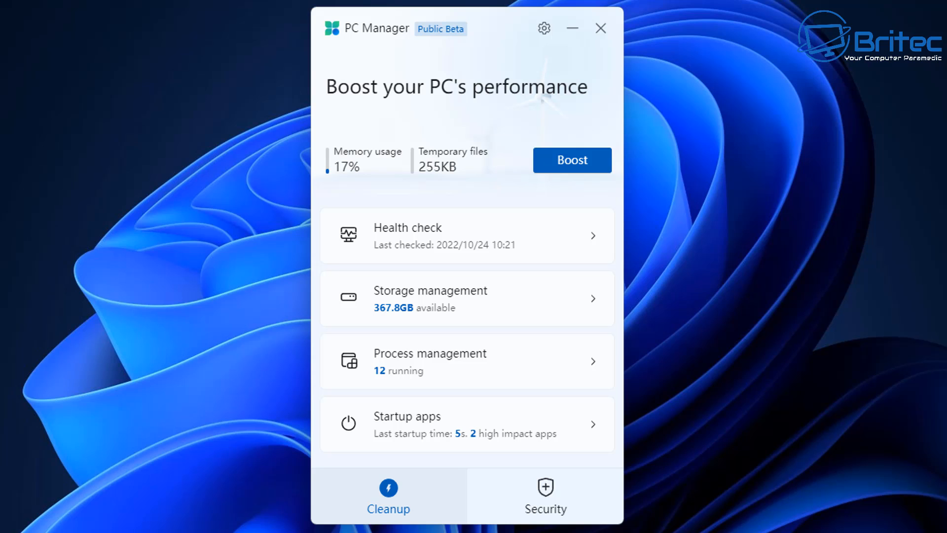
Step: Start a Security threat scan, cancel it and dismiss the results
click(545, 501)
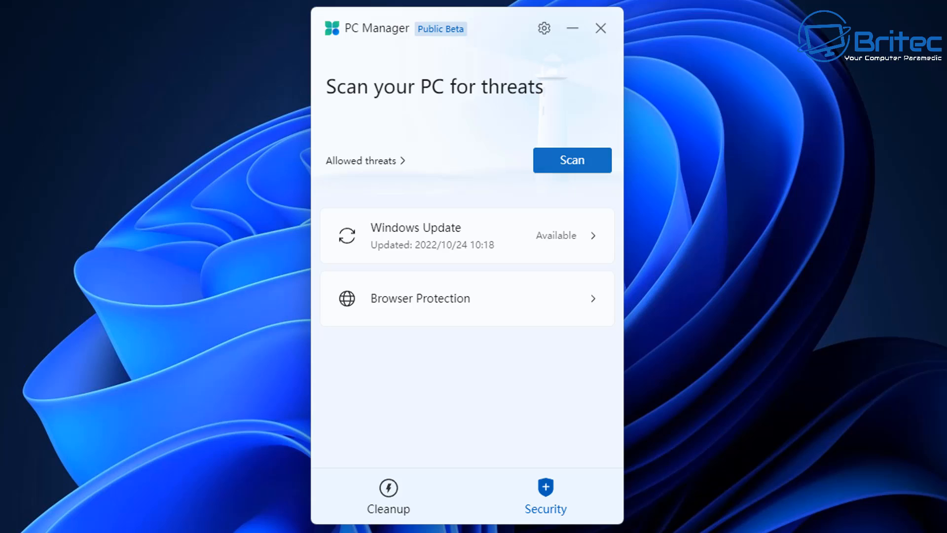
click(572, 160)
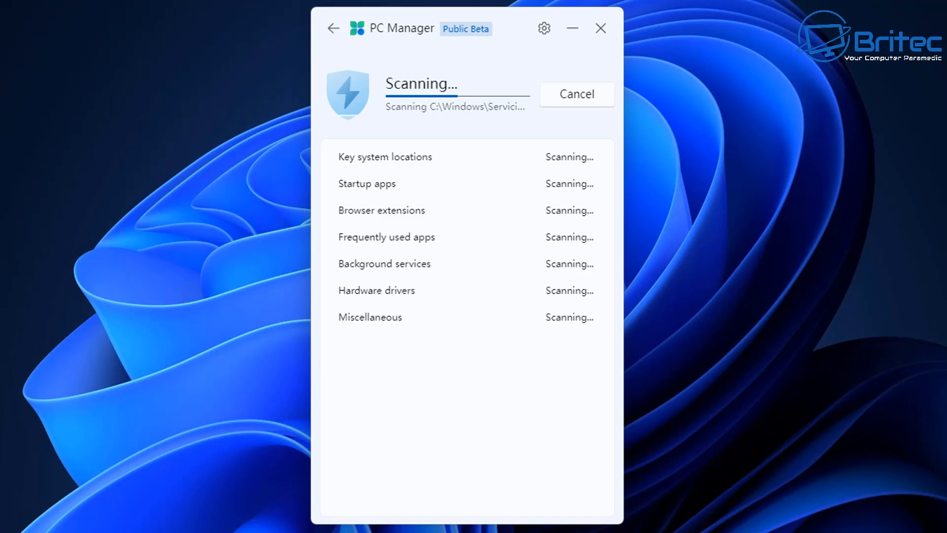
click(577, 95)
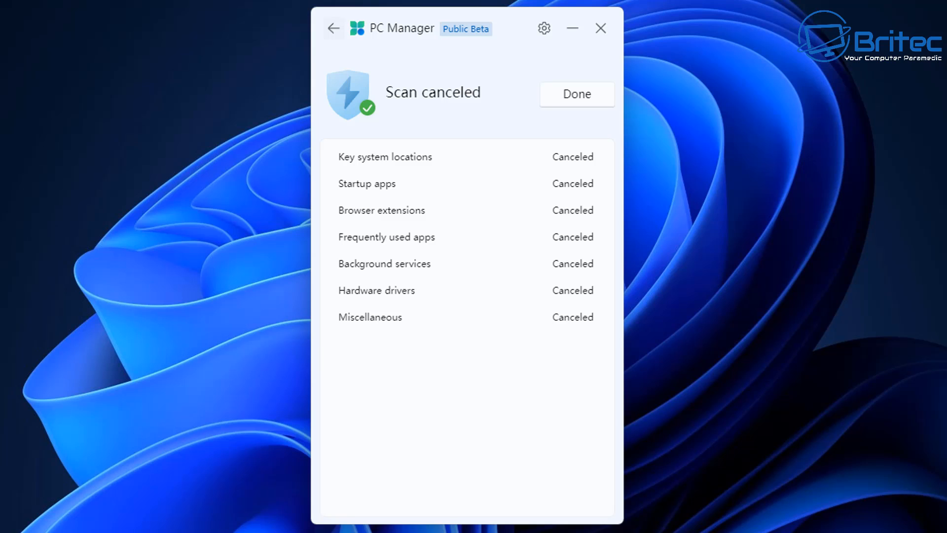
click(576, 94)
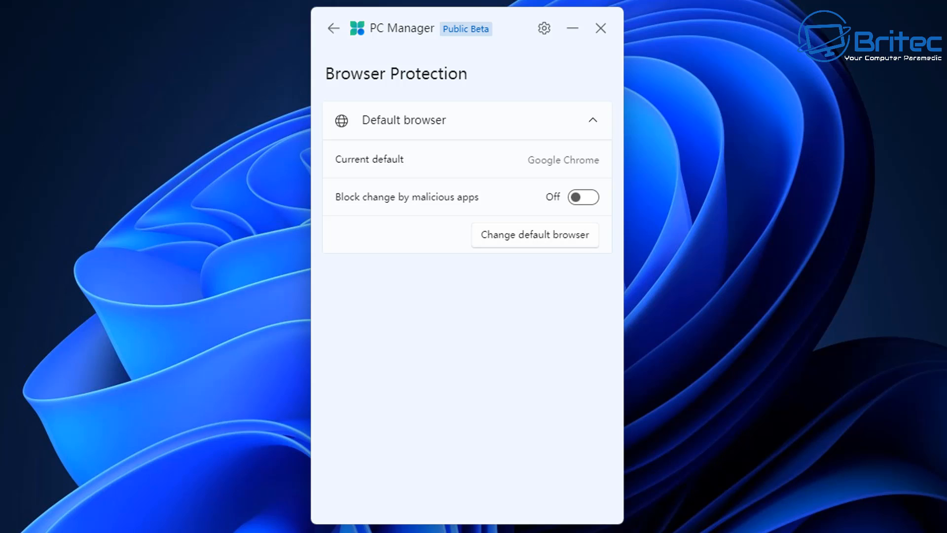
Step: Go back to the Security overview and close PC Manager
click(334, 29)
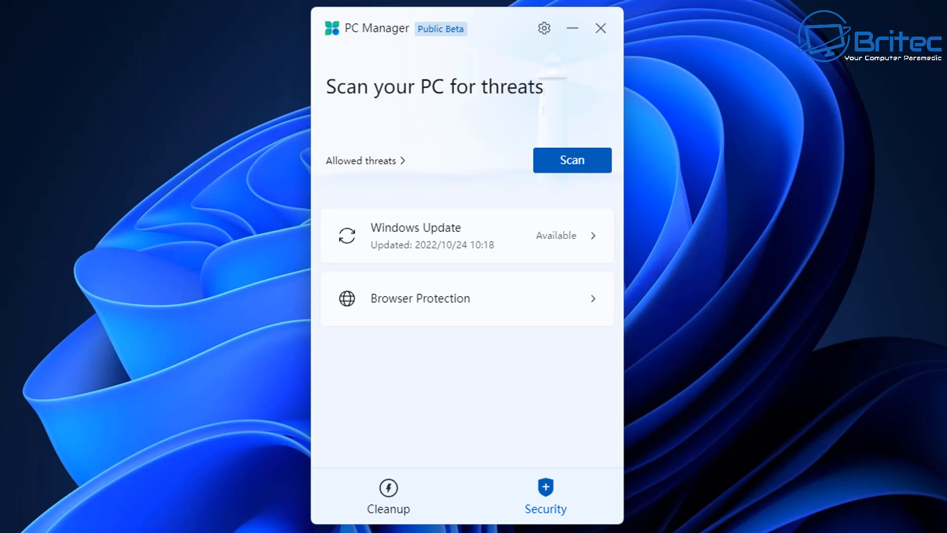
click(389, 495)
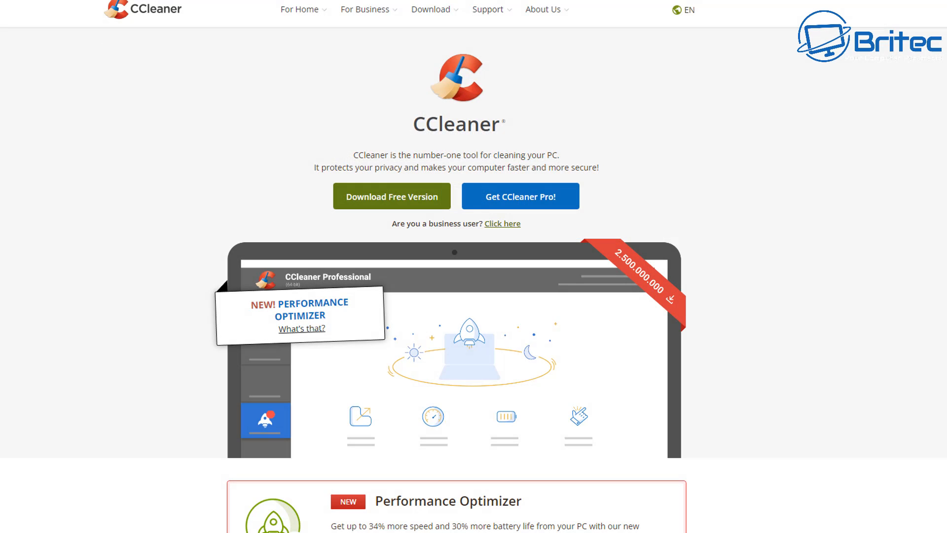
Step: Scroll through the CCleaner and Glary Utilities feature pages
scroll(down, 3)
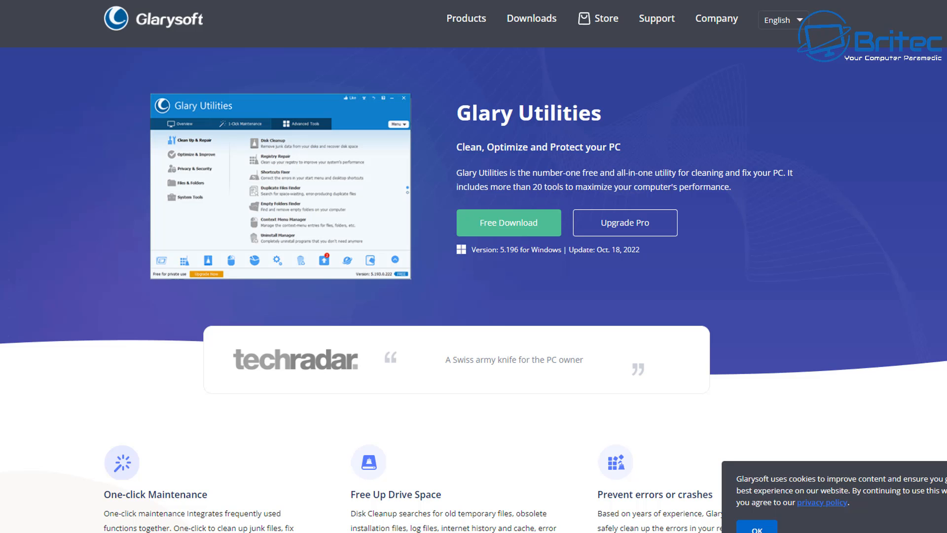
scroll(down, 3)
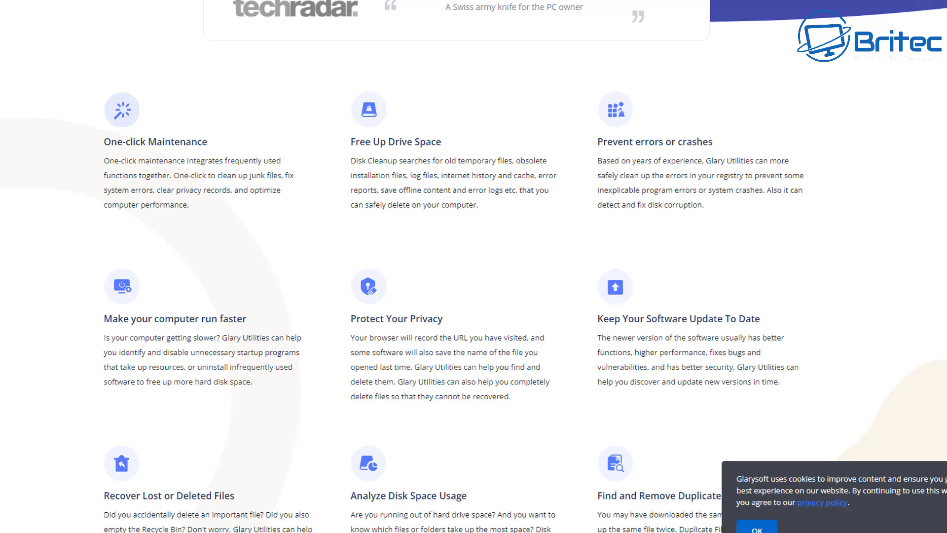
scroll(down, 3)
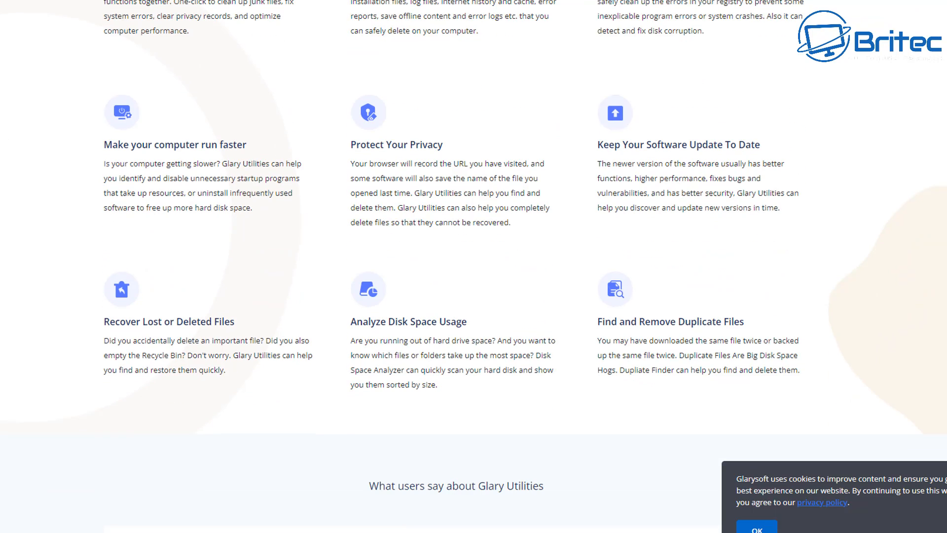
scroll(down, 3)
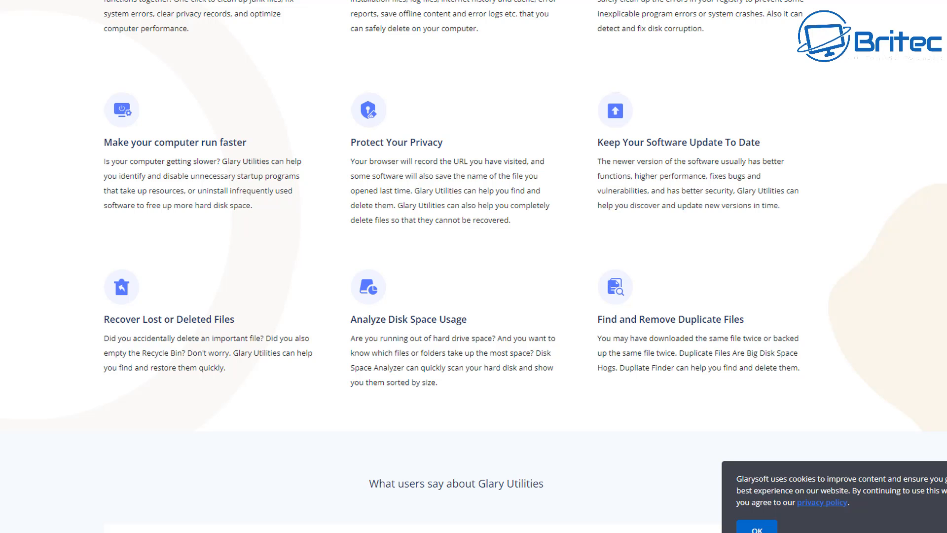
scroll(up, 3)
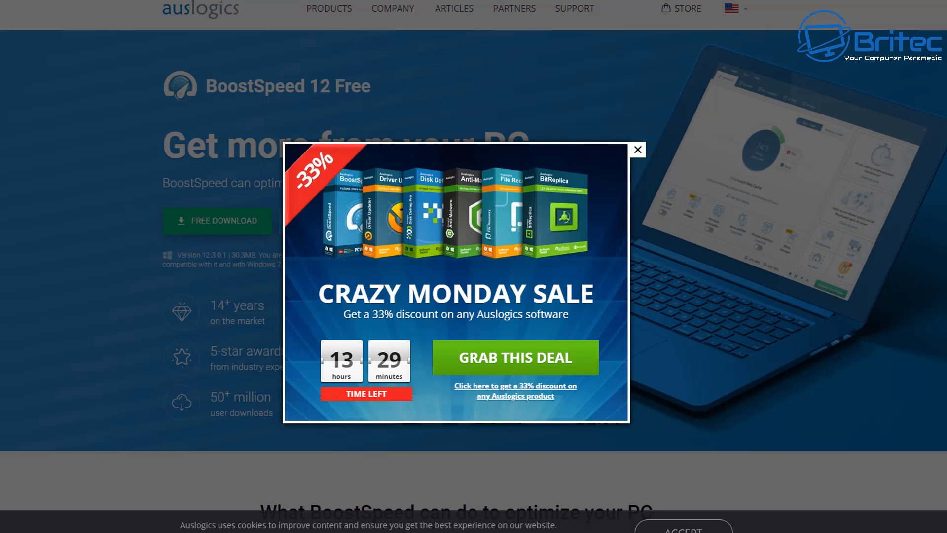
Step: Dismiss the Crazy Monday Sale popup and scroll through the BoostSpeed 12 feature sections
click(637, 149)
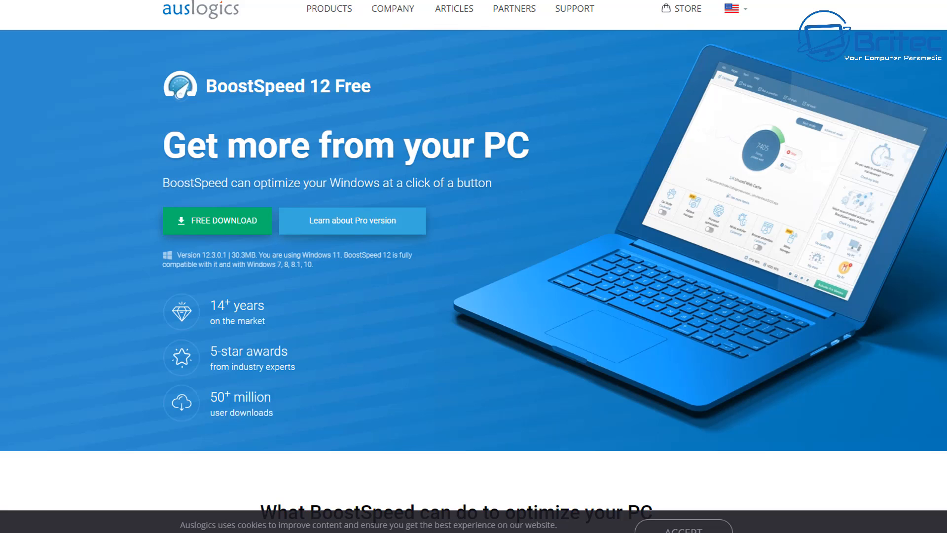
scroll(down, 3)
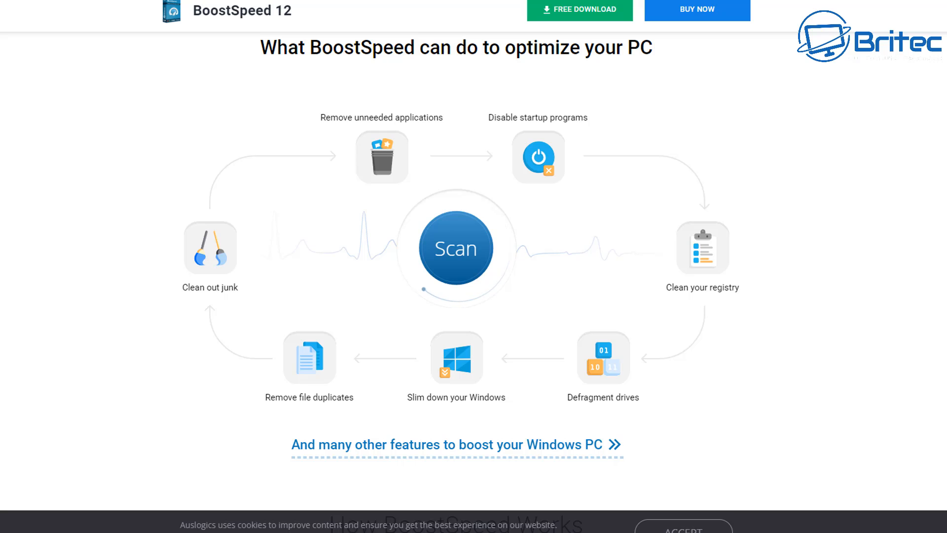
scroll(down, 3)
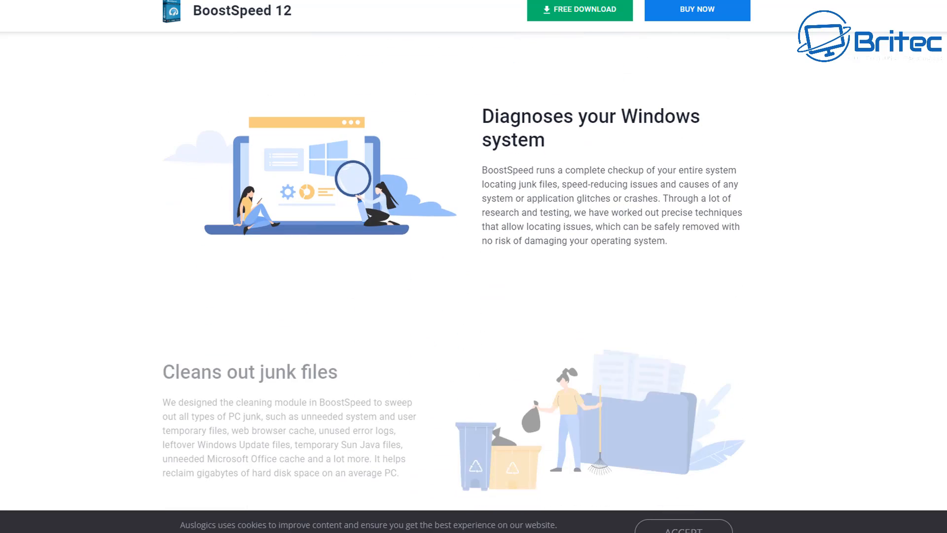
scroll(down, 3)
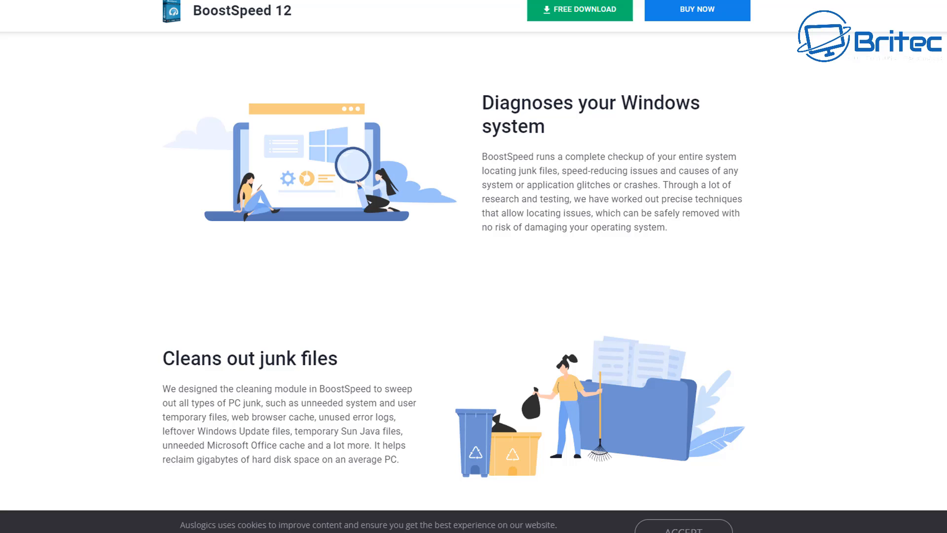
scroll(down, 3)
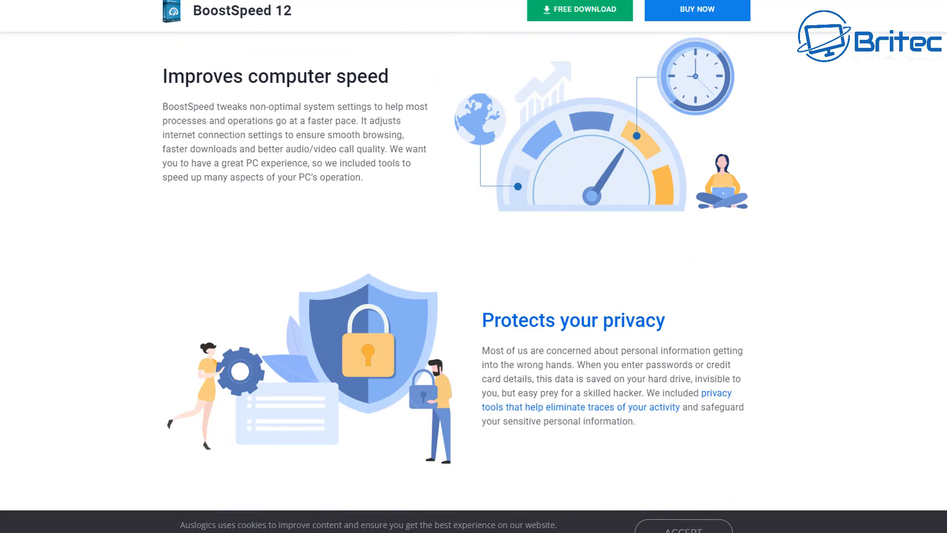
scroll(down, 3)
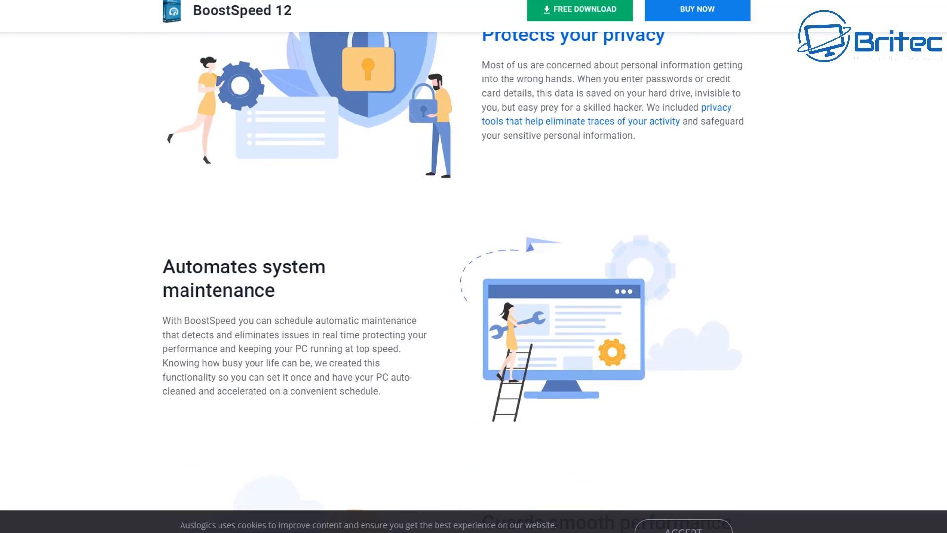
scroll(down, 3)
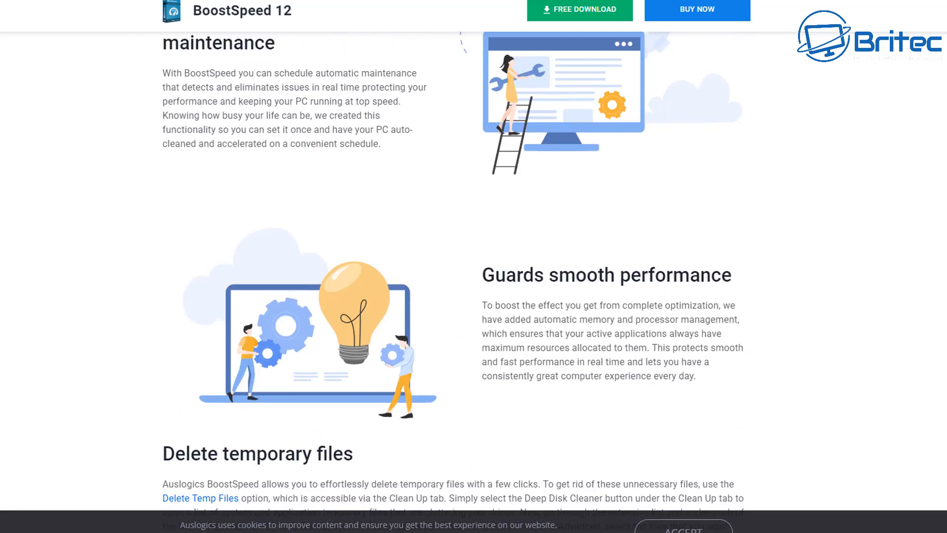
scroll(down, 3)
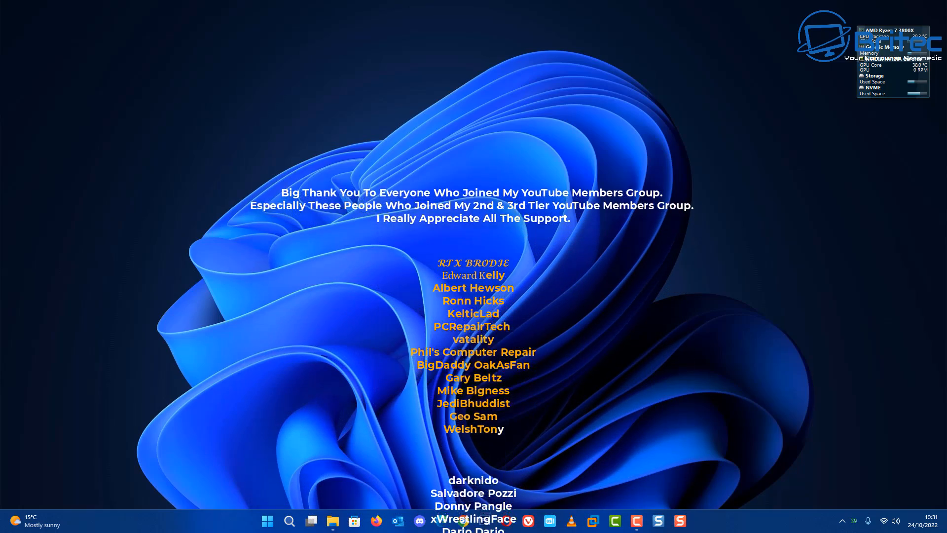
scroll(down, 3)
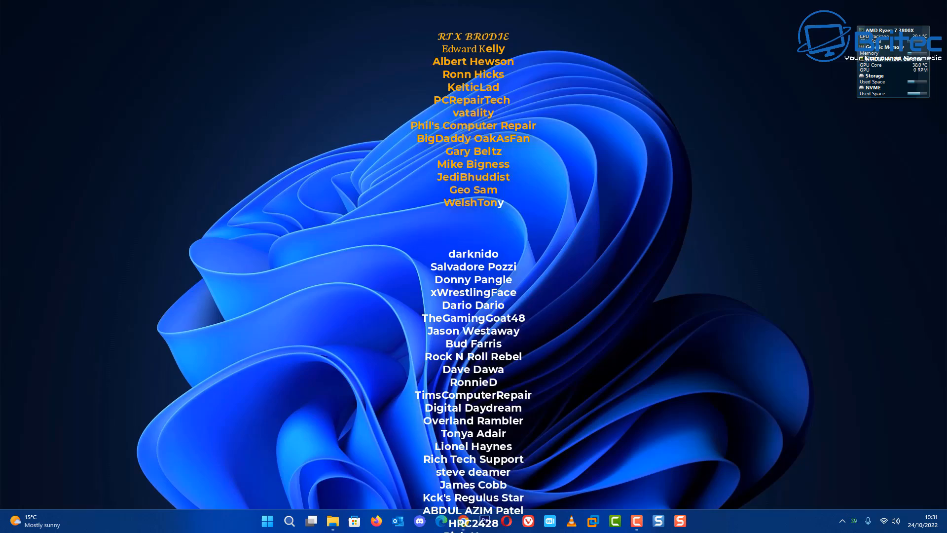